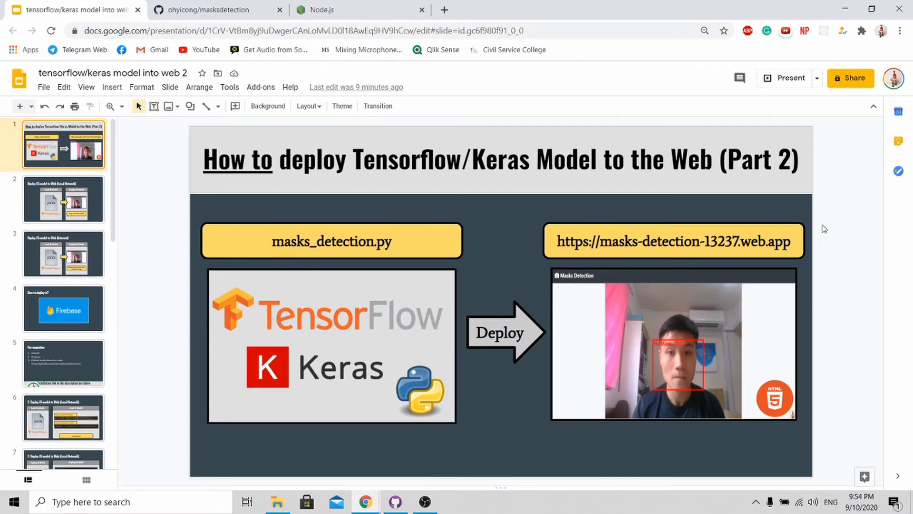
mouse_move(826, 225)
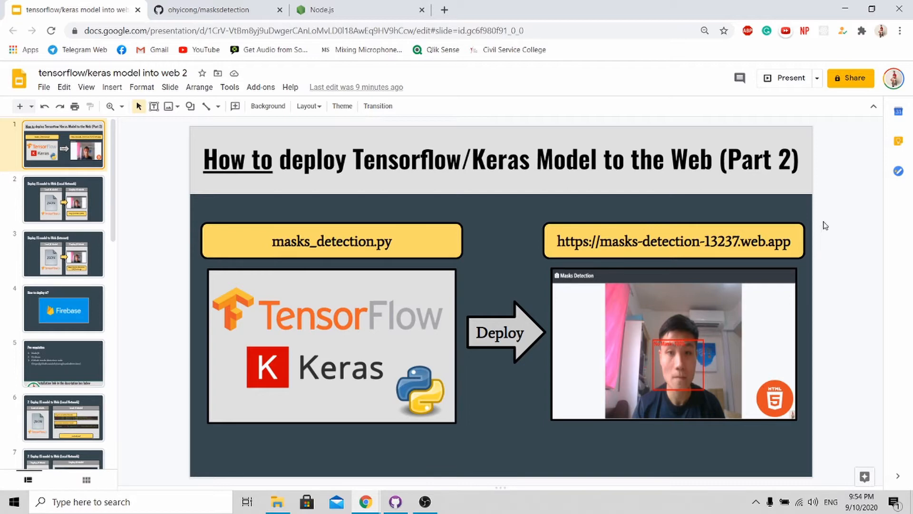
- Show slide 2, 'Deploy JS model to Web (Local Network)', after the title slide
click(63, 199)
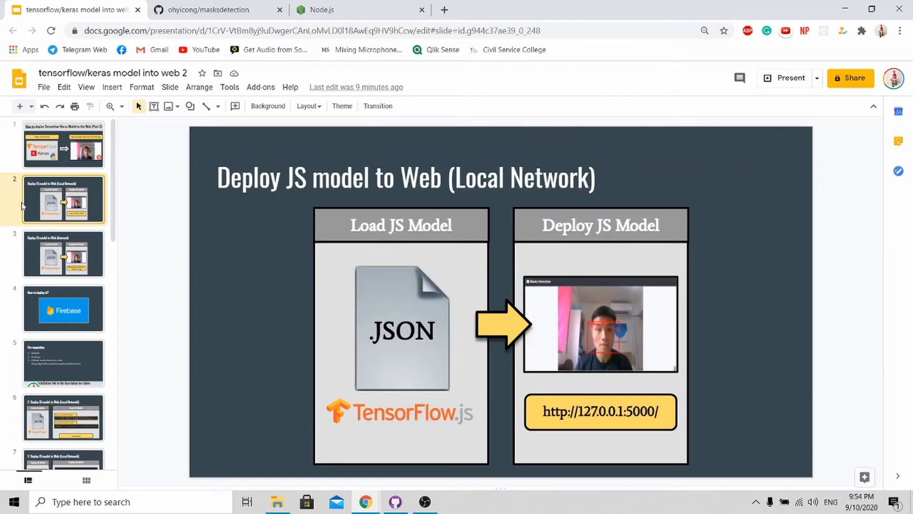
mouse_move(437, 293)
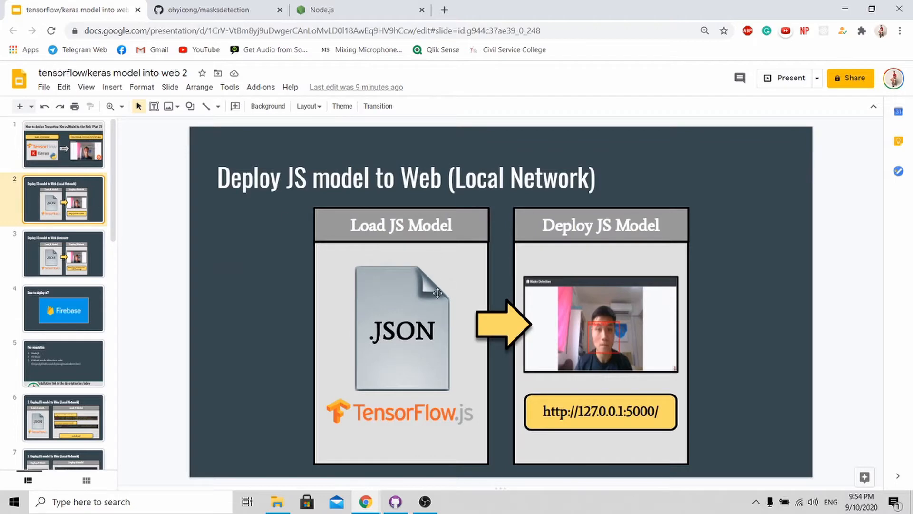
mouse_move(275, 303)
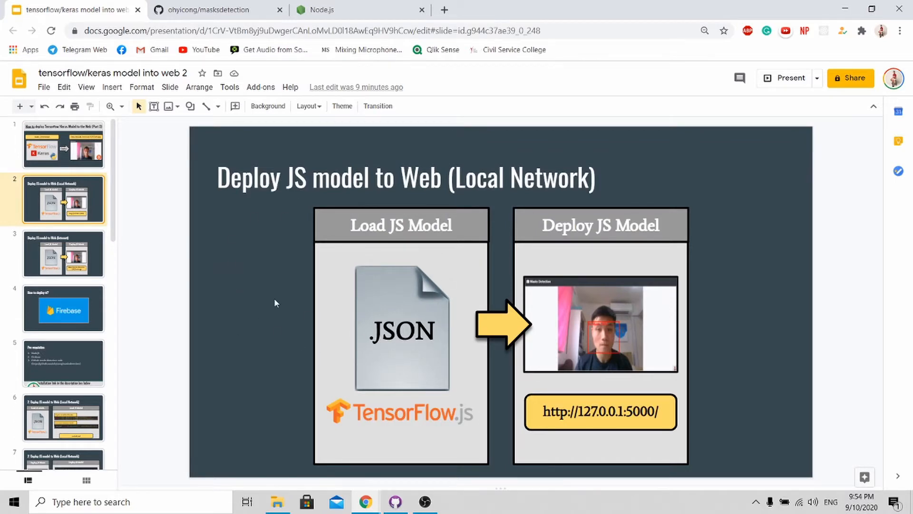
mouse_move(516, 206)
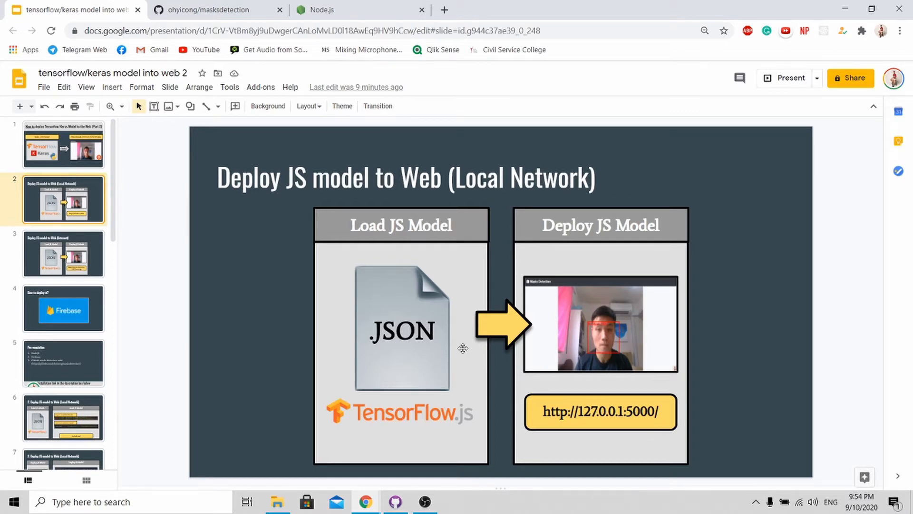
mouse_move(550, 133)
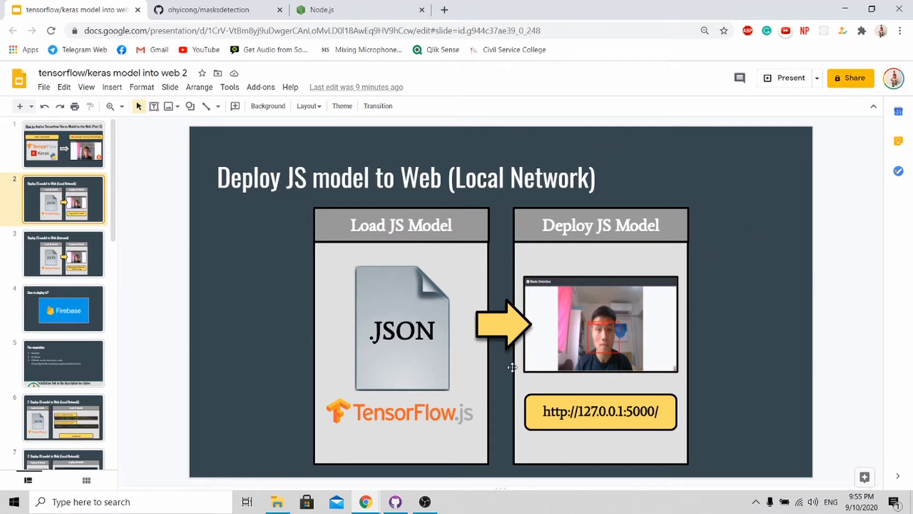
mouse_move(677, 433)
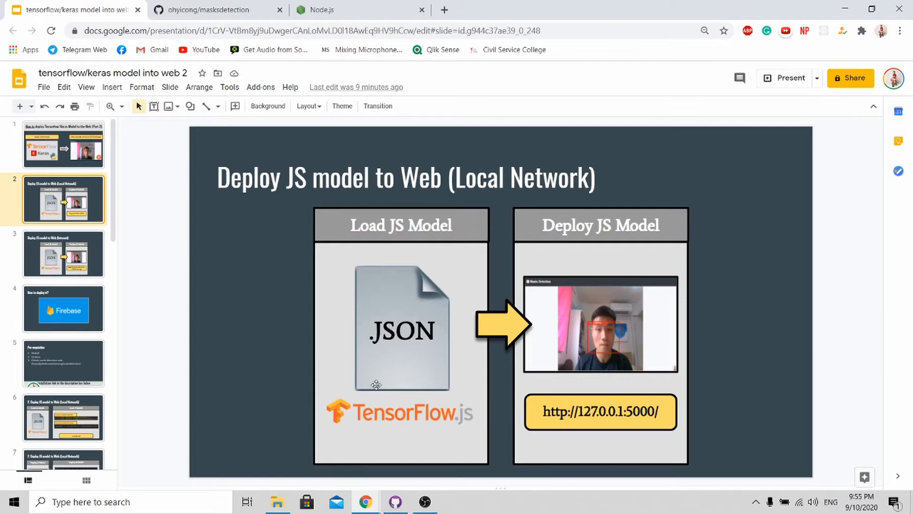
mouse_move(78, 310)
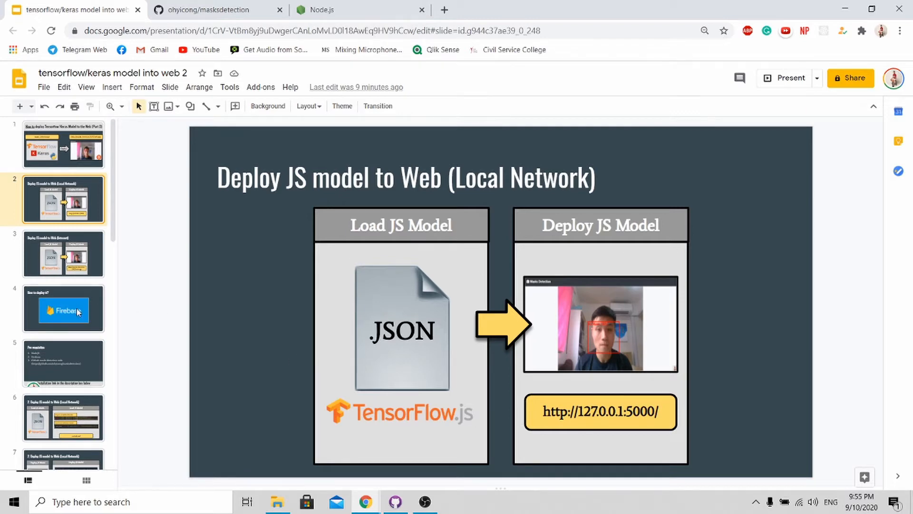
- Move through the 'How to deploy it?' slide to the Pre-requisites slide (slide 5)
click(62, 309)
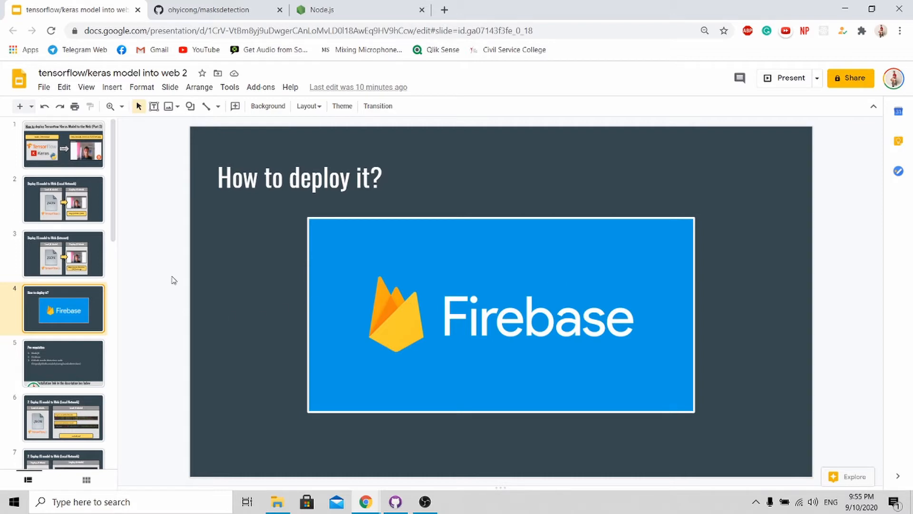
mouse_move(315, 198)
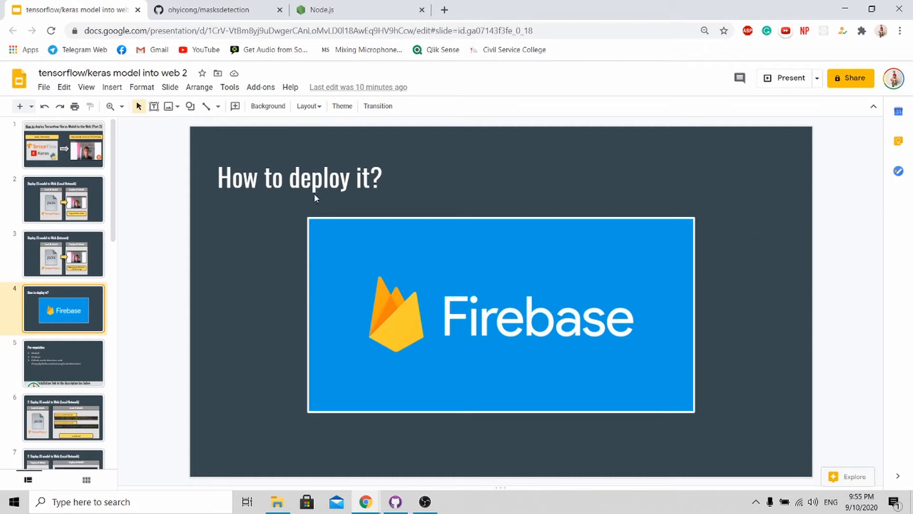
click(62, 363)
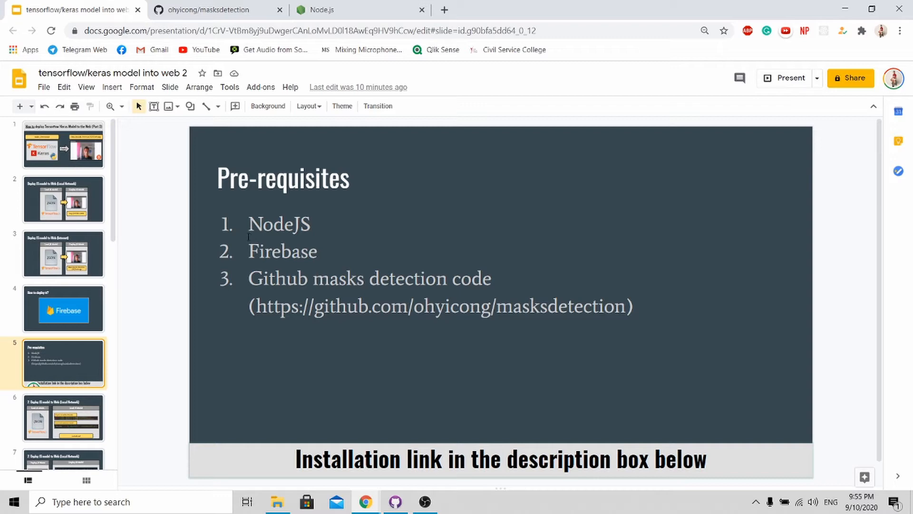
mouse_move(319, 234)
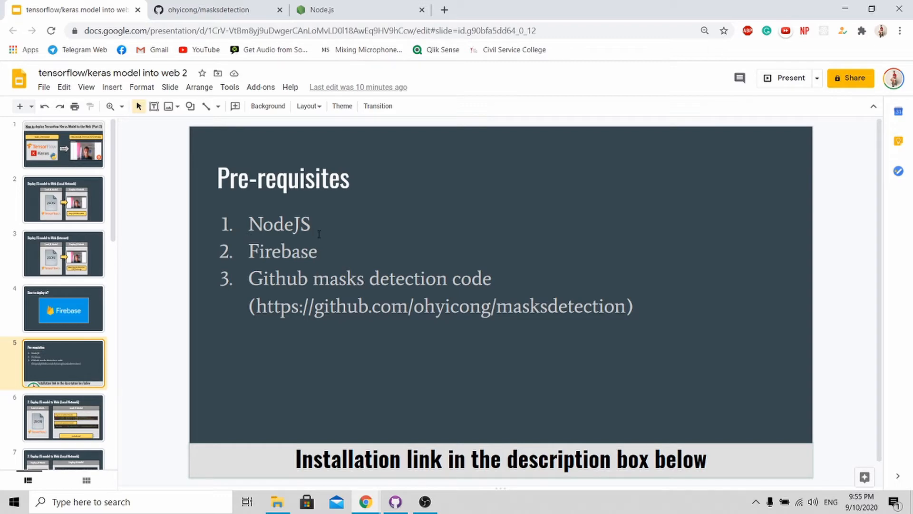
mouse_move(326, 210)
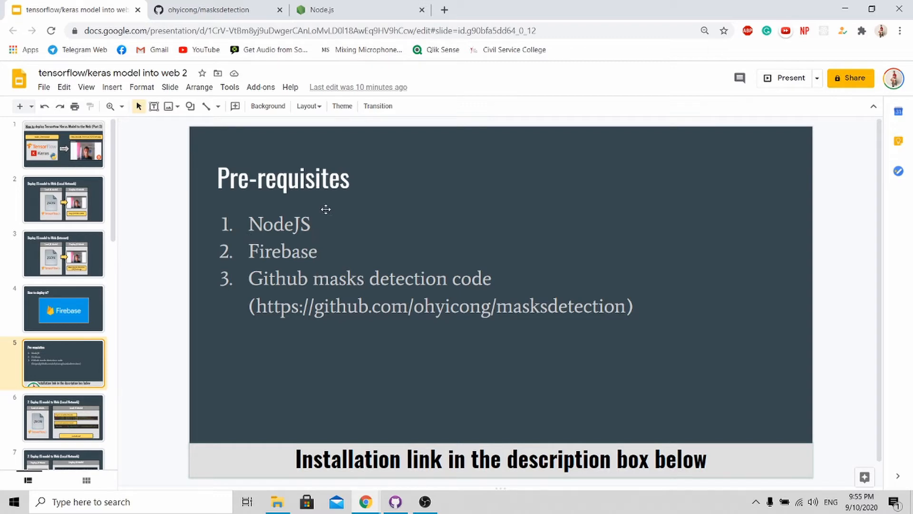
mouse_move(306, 268)
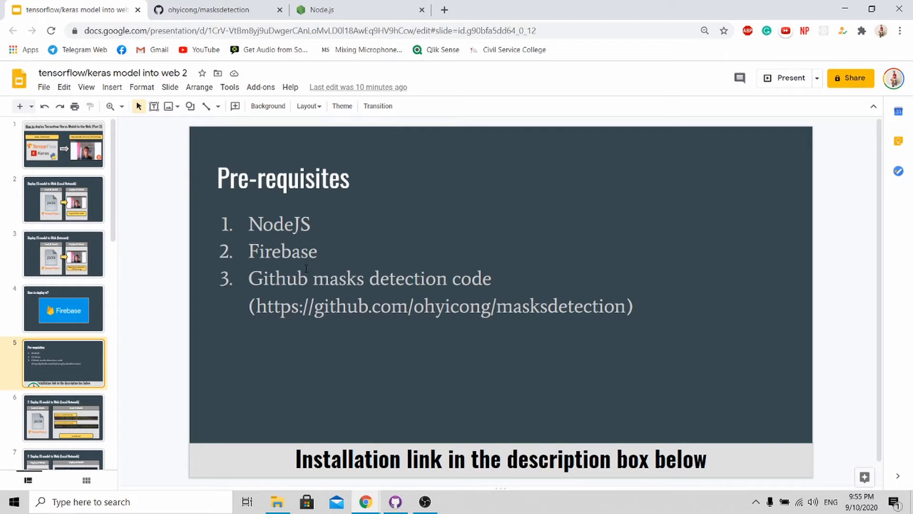
mouse_move(410, 257)
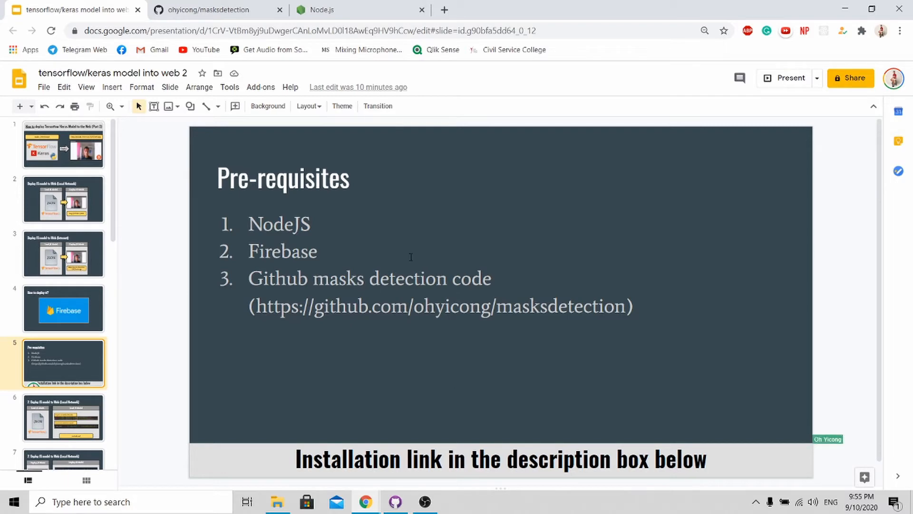
mouse_move(173, 236)
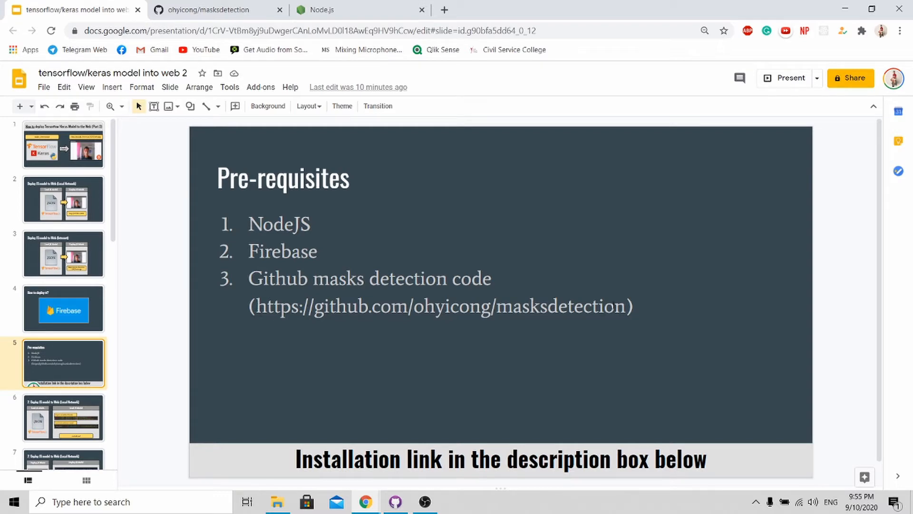
mouse_move(201, 372)
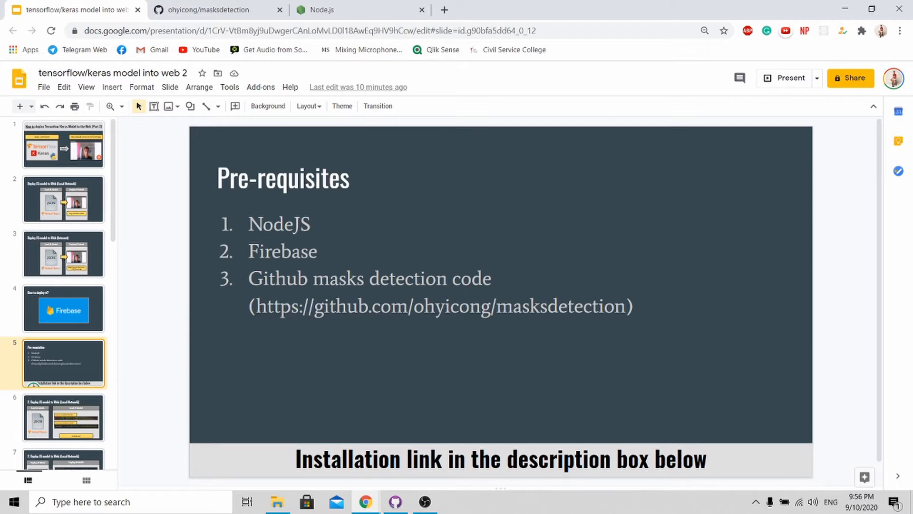
mouse_move(395, 172)
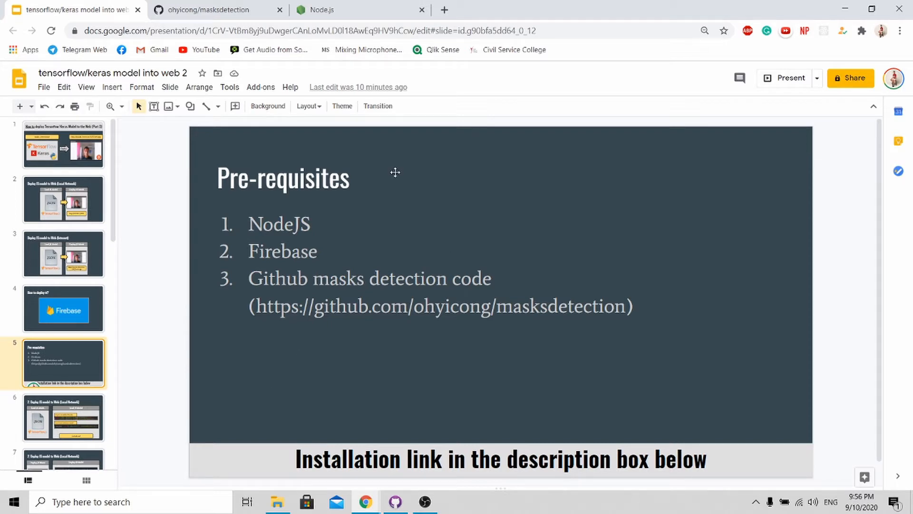
mouse_move(359, 157)
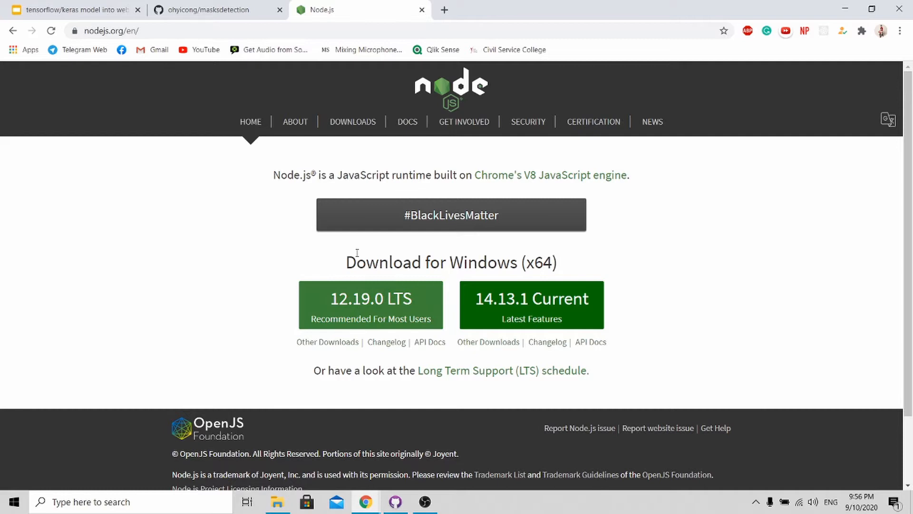
mouse_move(344, 310)
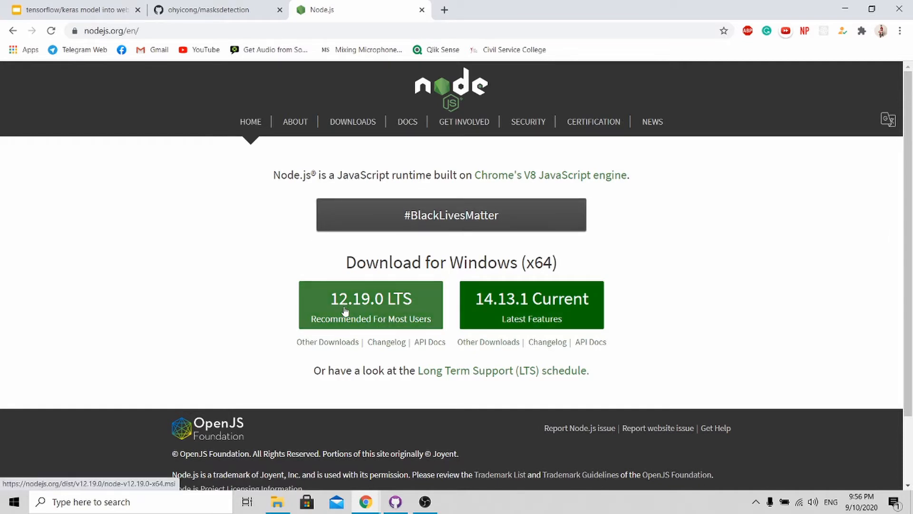
mouse_move(518, 358)
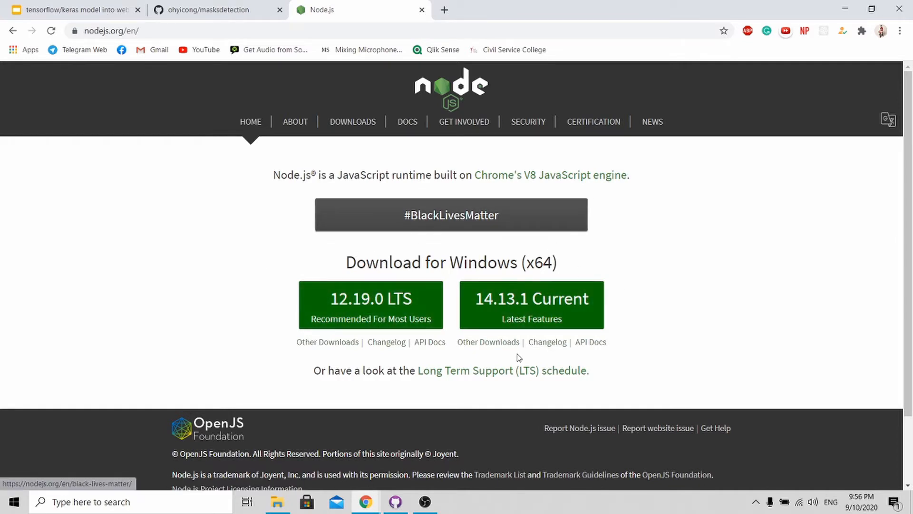
mouse_move(581, 285)
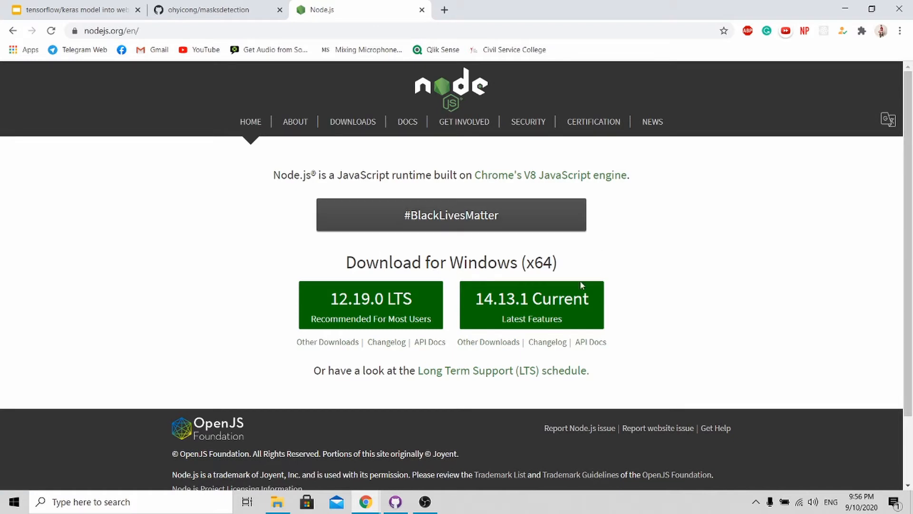
mouse_move(371, 298)
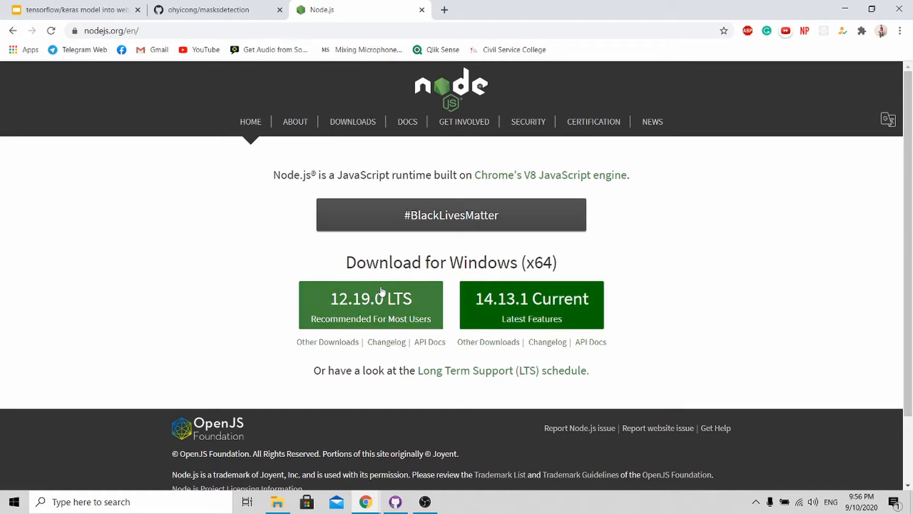
mouse_move(348, 308)
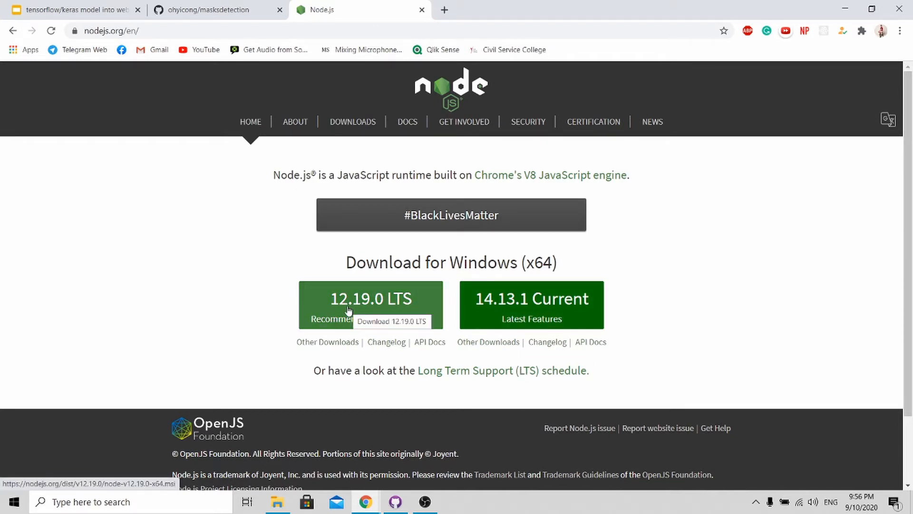
- Download and keep the Node.js 12.19.0 LTS Windows installer from nodejs.org
double_click(483, 262)
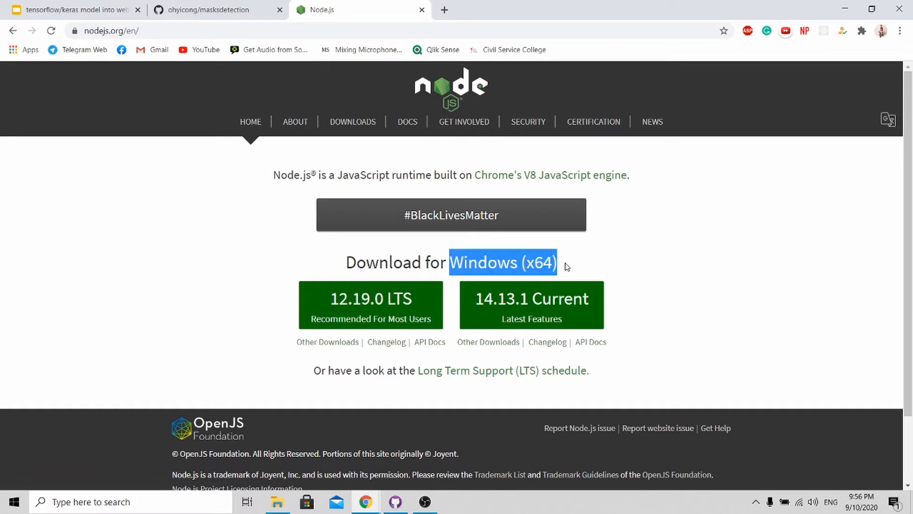
mouse_move(370, 304)
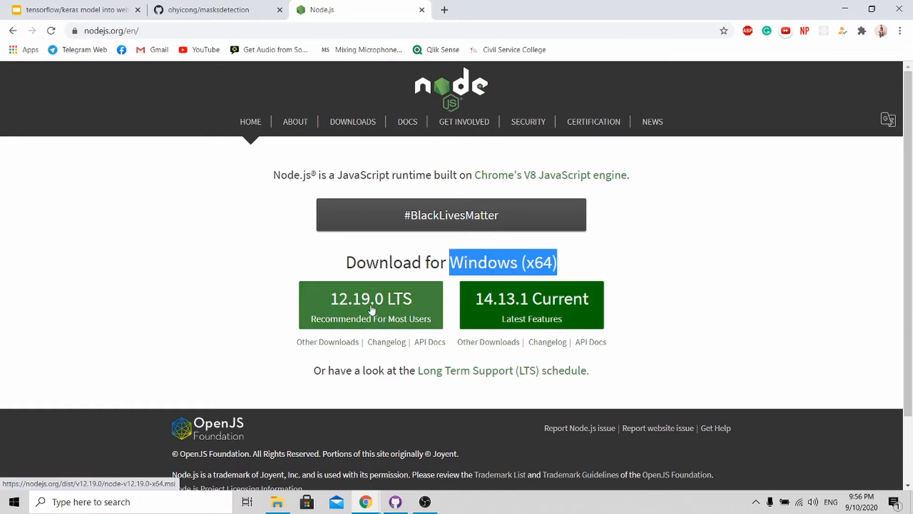
click(370, 304)
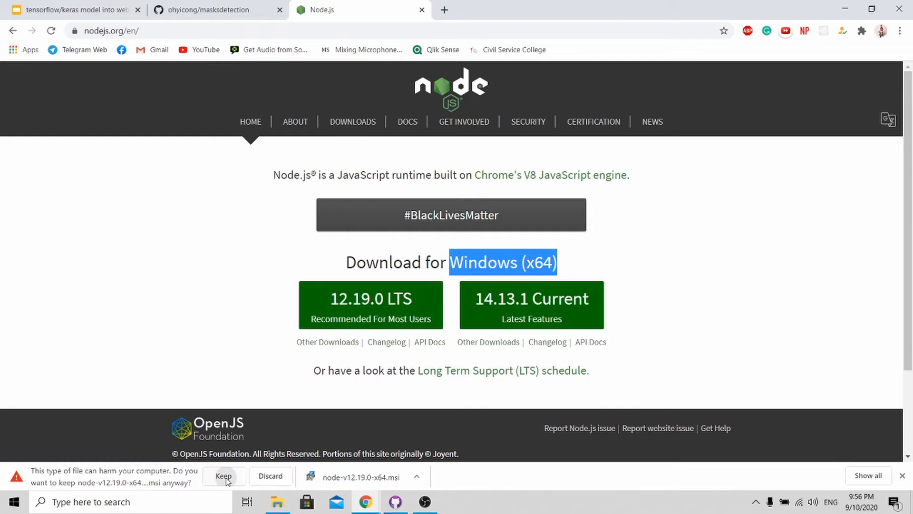
click(223, 475)
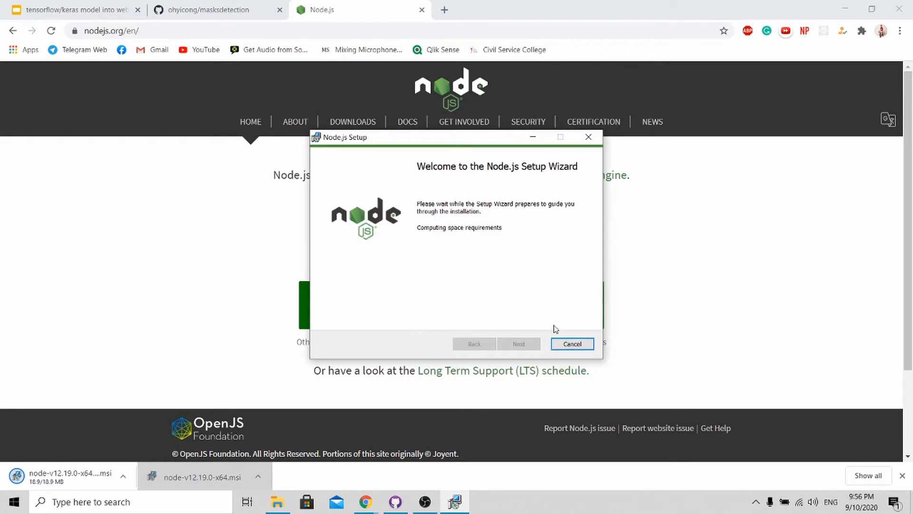
- Cancel the Node.js setup wizard without installing and close it
click(572, 344)
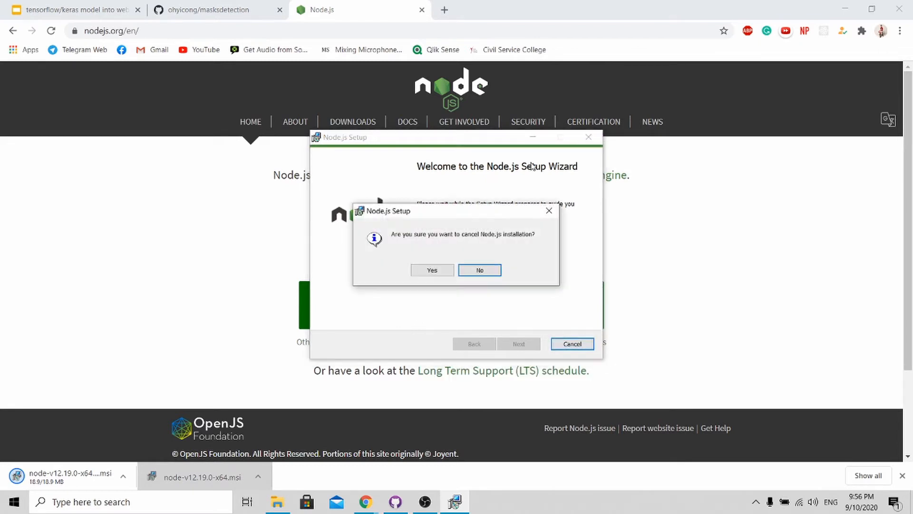
click(431, 270)
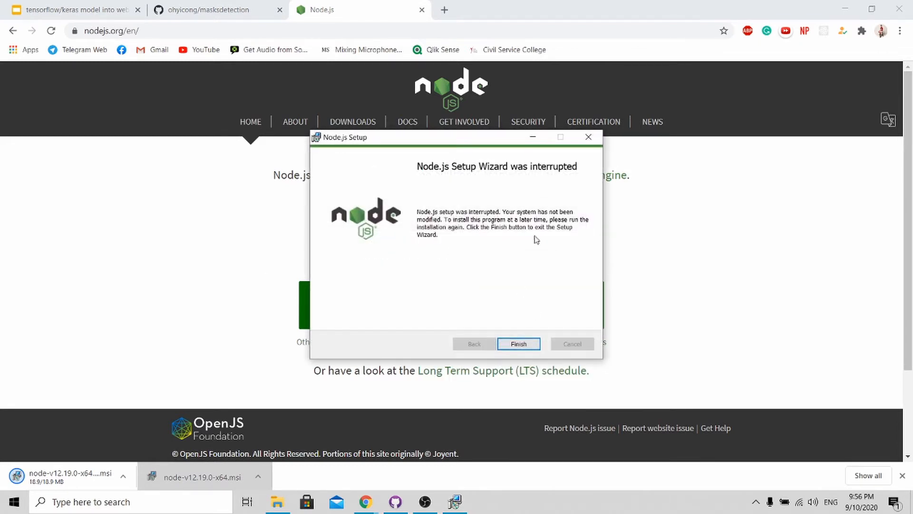
click(517, 343)
text(c)
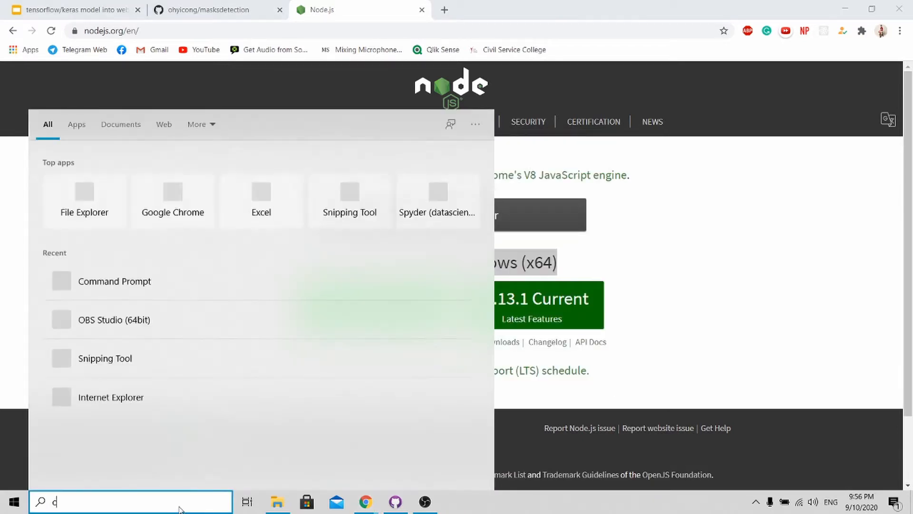
- Verify Node.js v12.18.0 is installed with node -v in Command Prompt, then return to the Firebase CLI docs
click(114, 281)
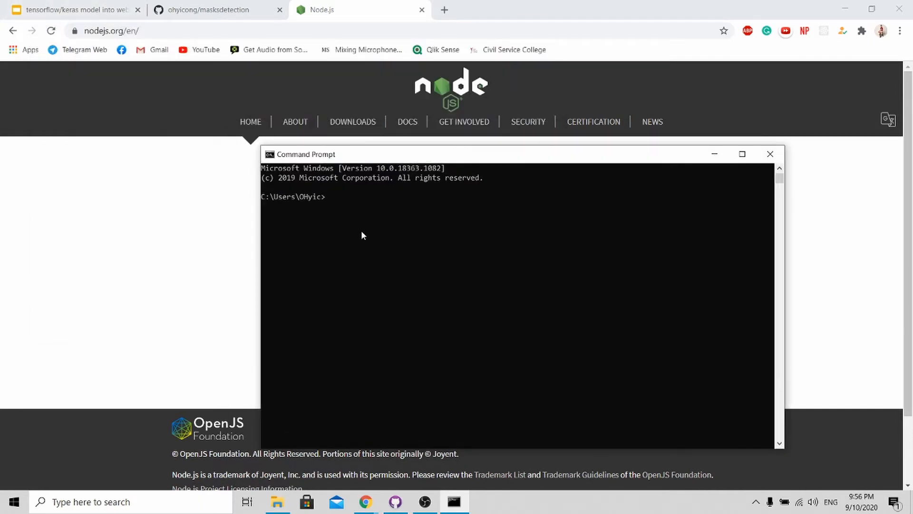
text(node -v)
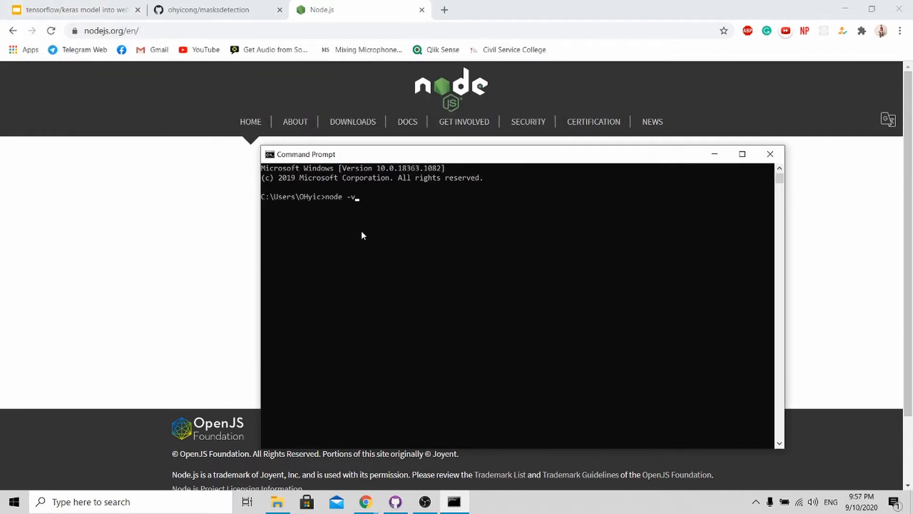
key(Return)
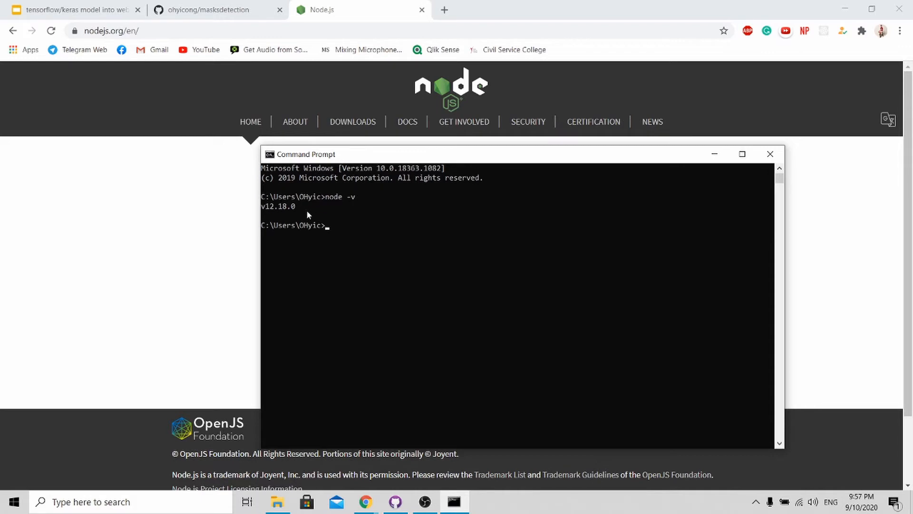
mouse_move(326, 223)
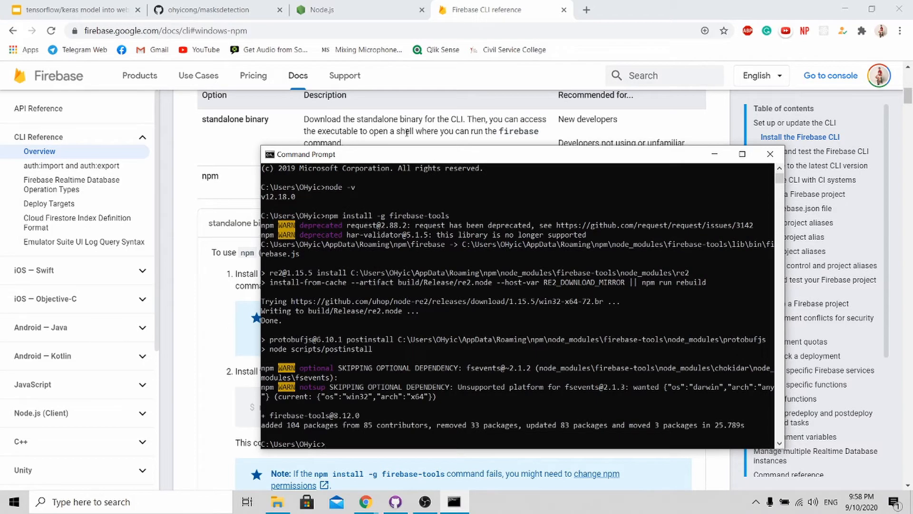
click(770, 153)
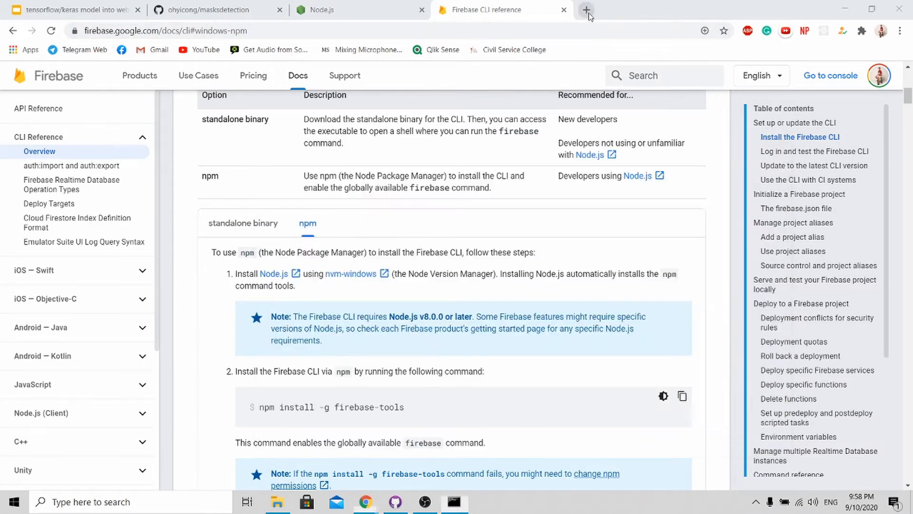
- Load the Firebase console in a new Chrome tab, showing masks-detection, boon and barcode-scanner
click(586, 10)
text(firebase)
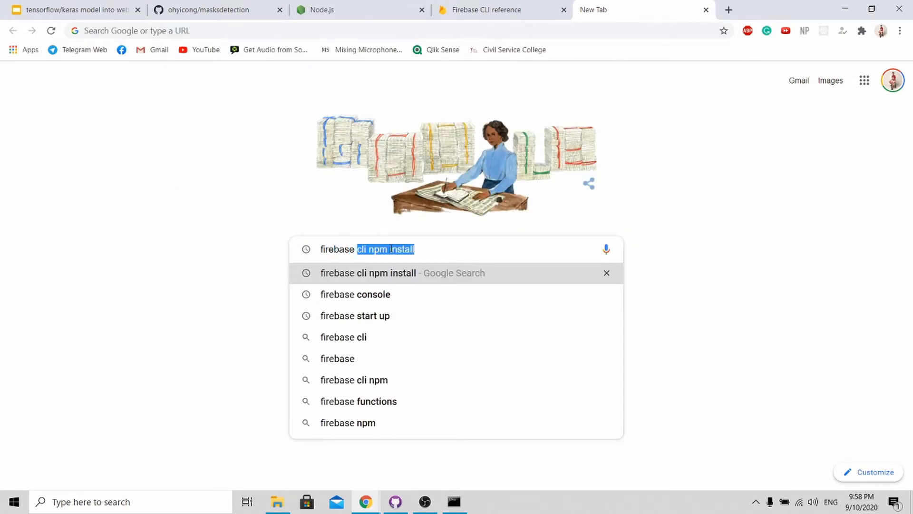
click(354, 294)
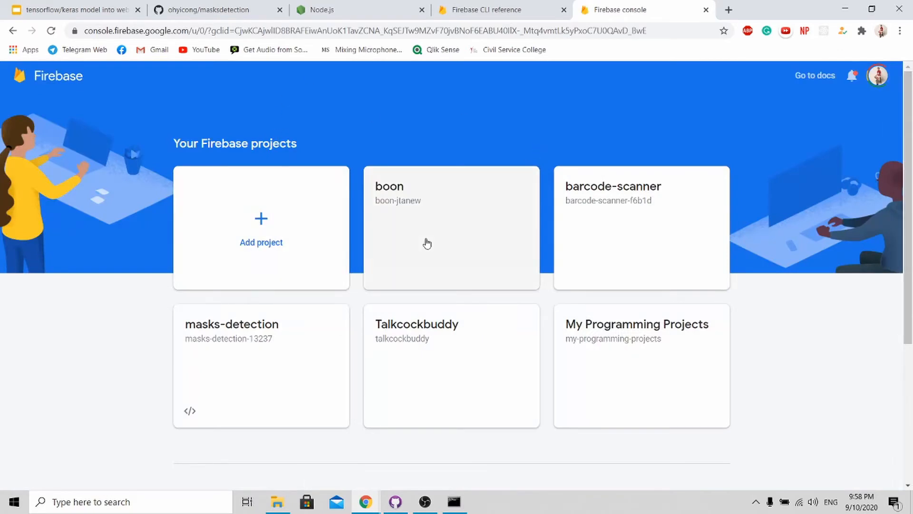
mouse_move(261, 219)
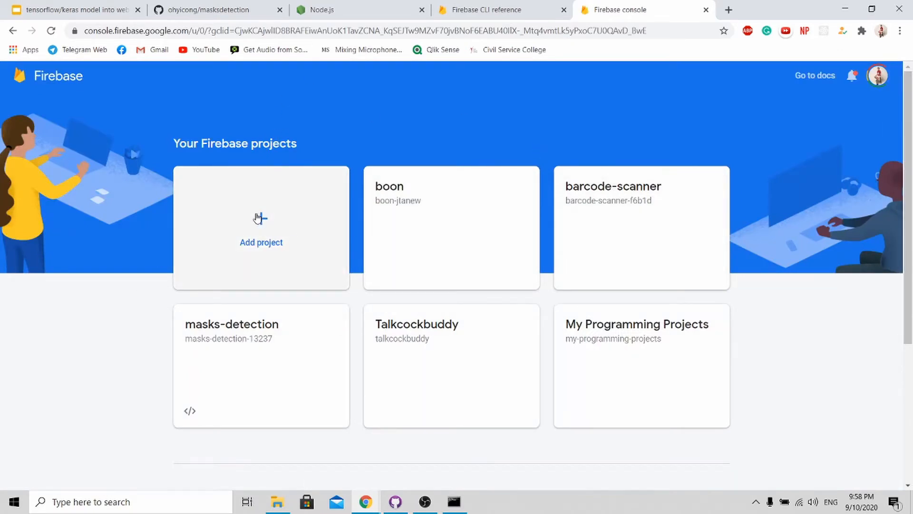
- Start a new Firebase project named 'test-maskdetection'
click(261, 242)
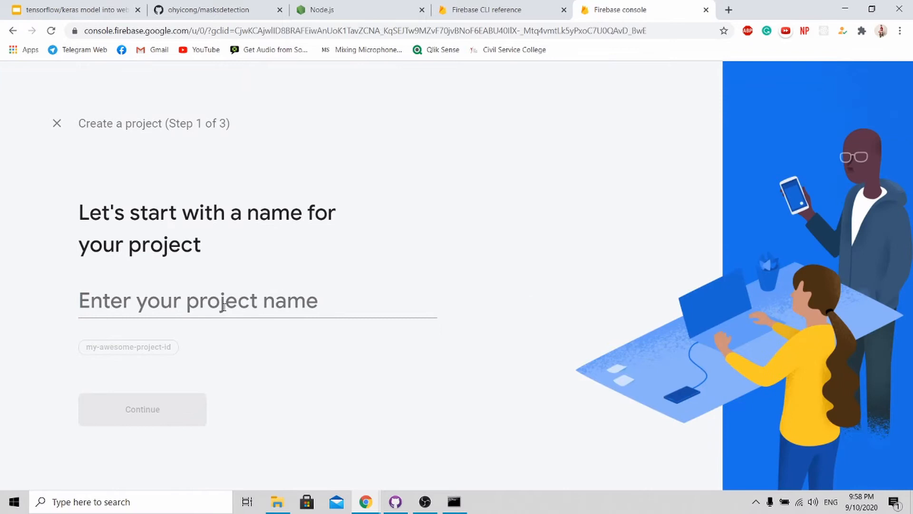
text(test-m)
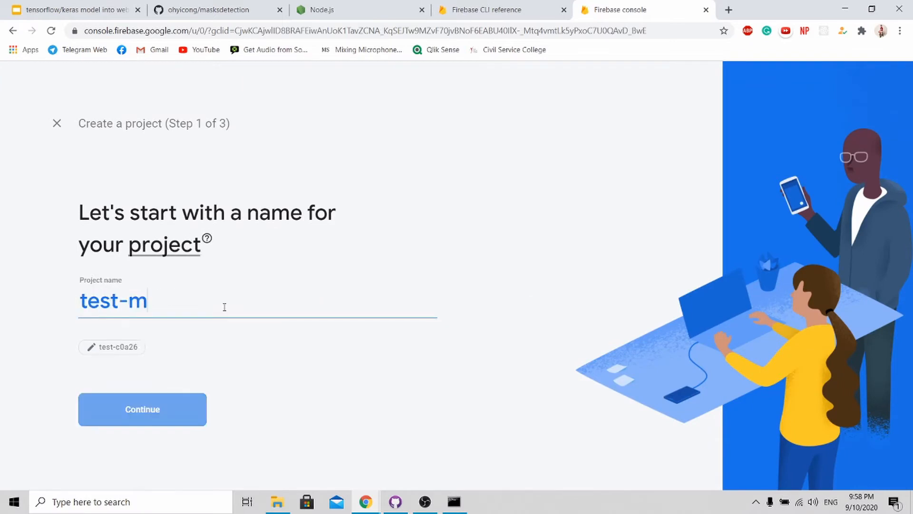
text(askde)
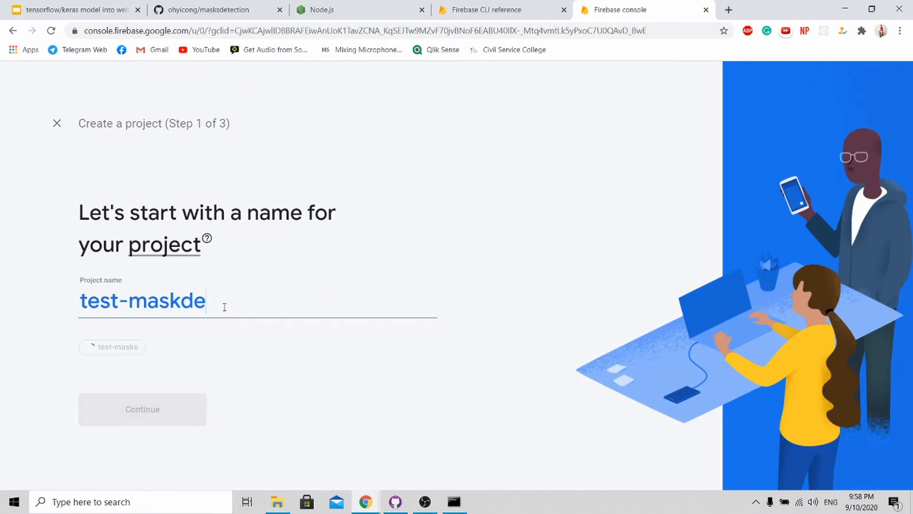
text(tection)
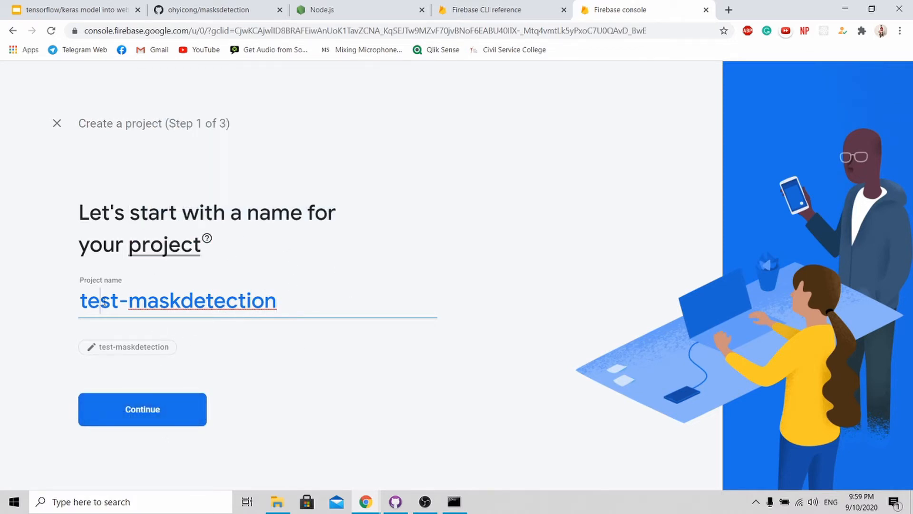
click(142, 409)
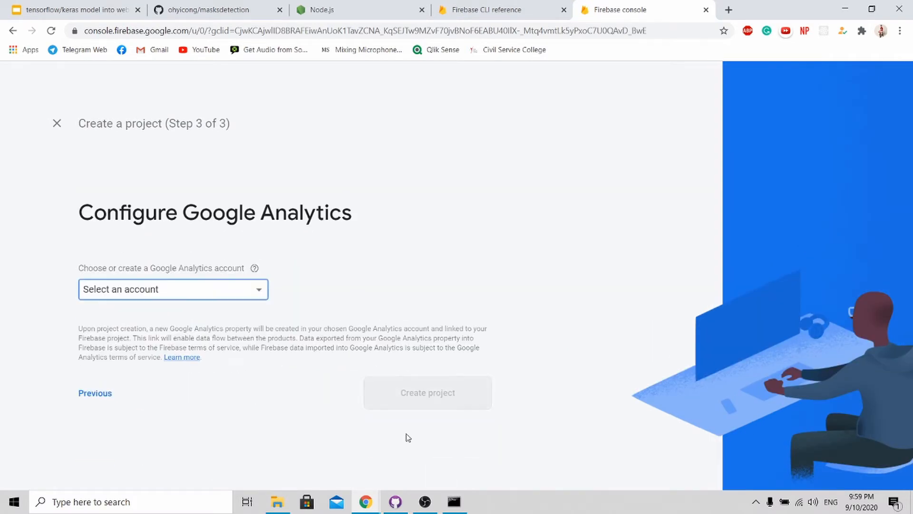
- Link Analytics to the Default Account for Firebase and open the created project
click(173, 288)
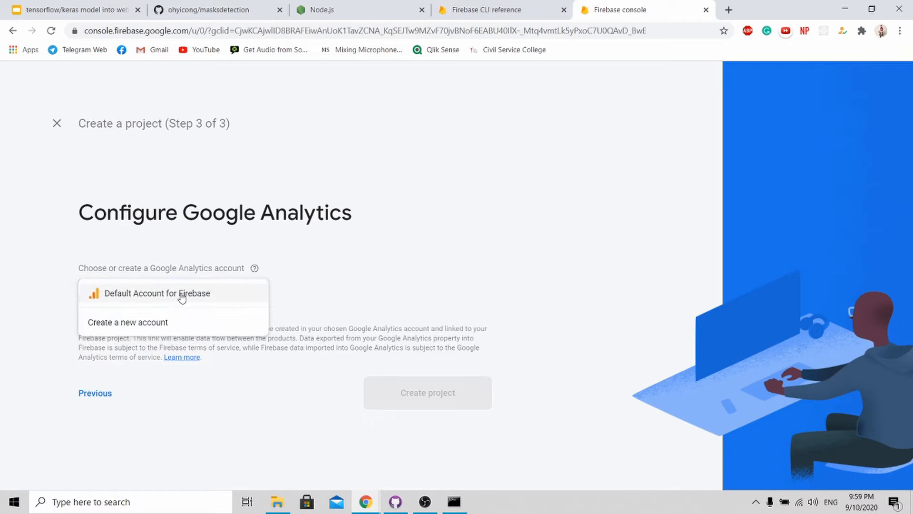
click(428, 392)
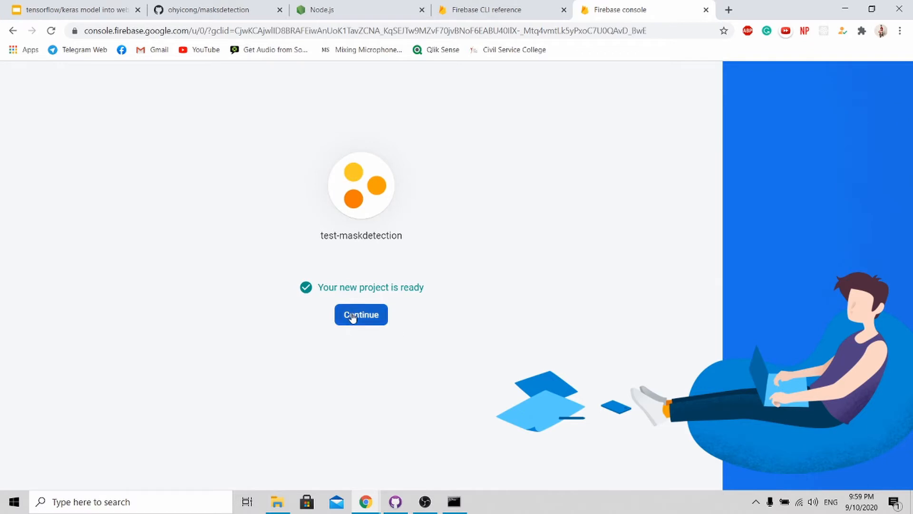
click(360, 314)
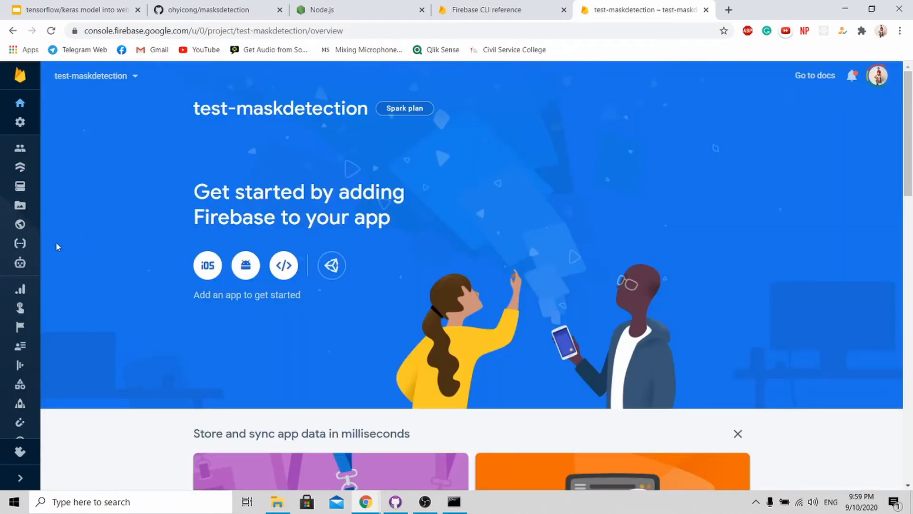
- Get started with Hosting for test-maskdetection and complete the CLI install step
click(20, 224)
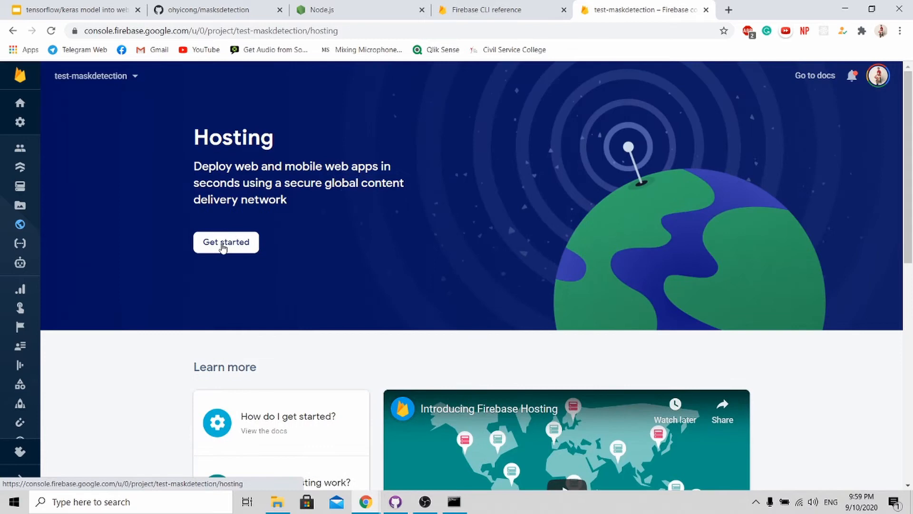
click(226, 242)
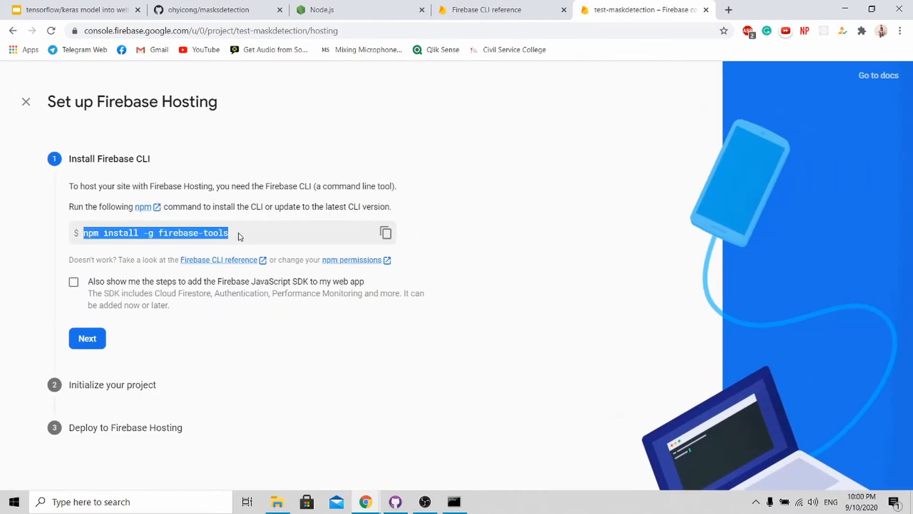
click(87, 338)
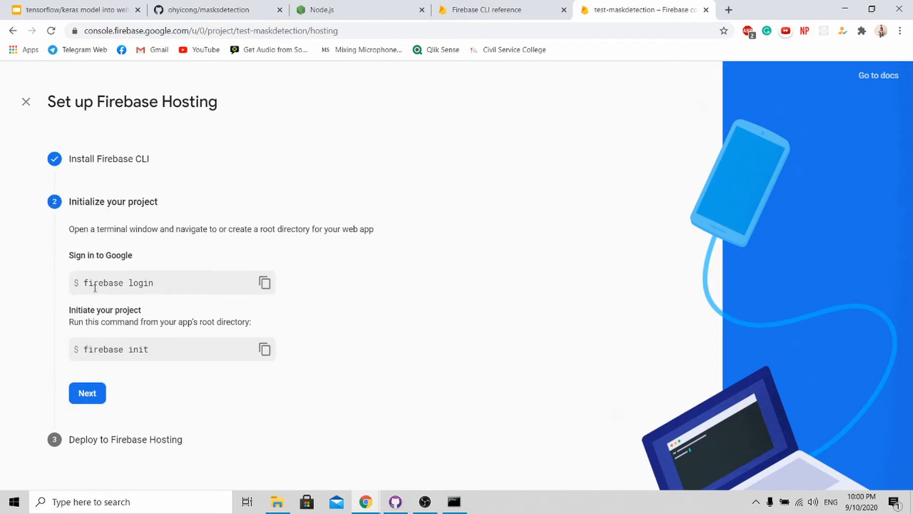
mouse_move(169, 320)
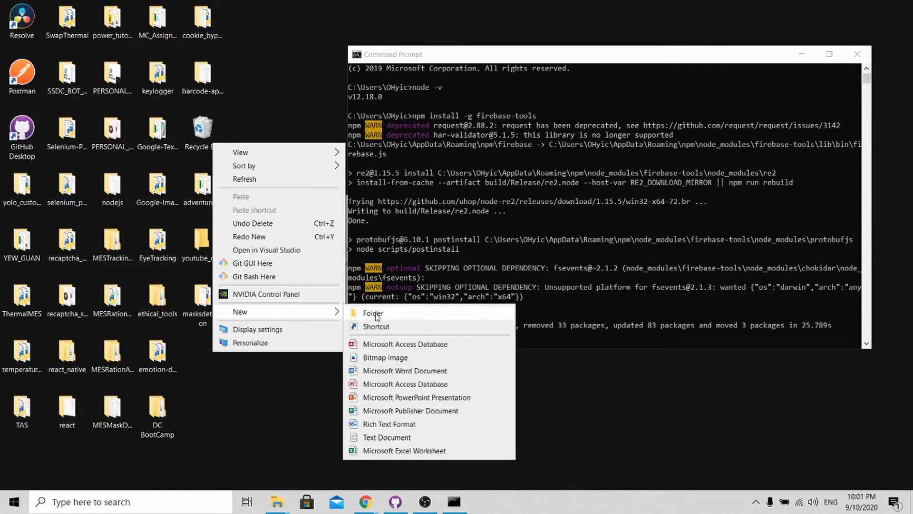
- Create a test-maskdetection folder on the desktop and cd into it in Command Prompt
click(373, 313)
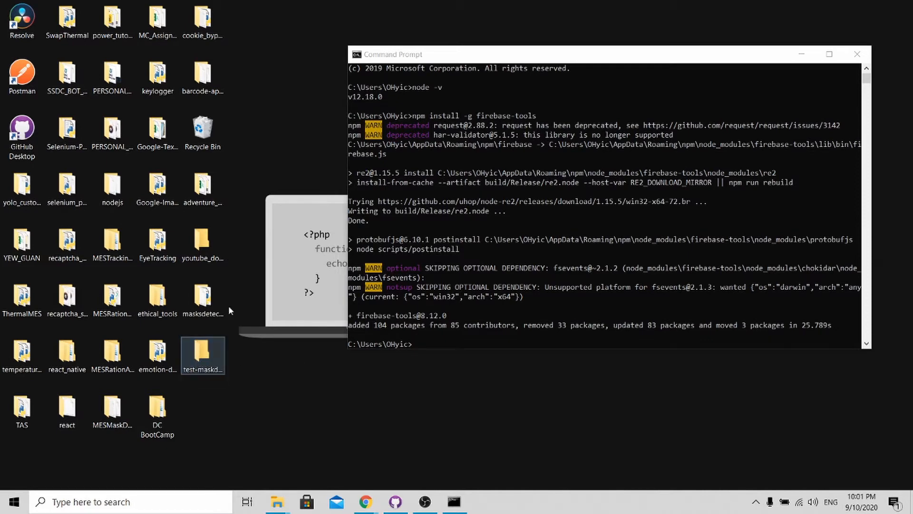
double_click(203, 355)
text(cd C:\Users\OHyic\Desktop\test-maskdetection)
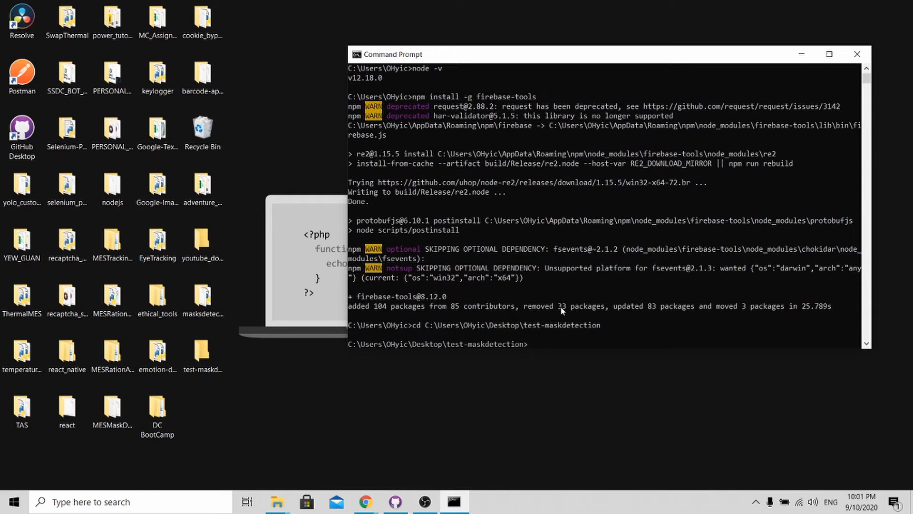
- Run firebase login, which reports the account is already signed in
text(firebase)
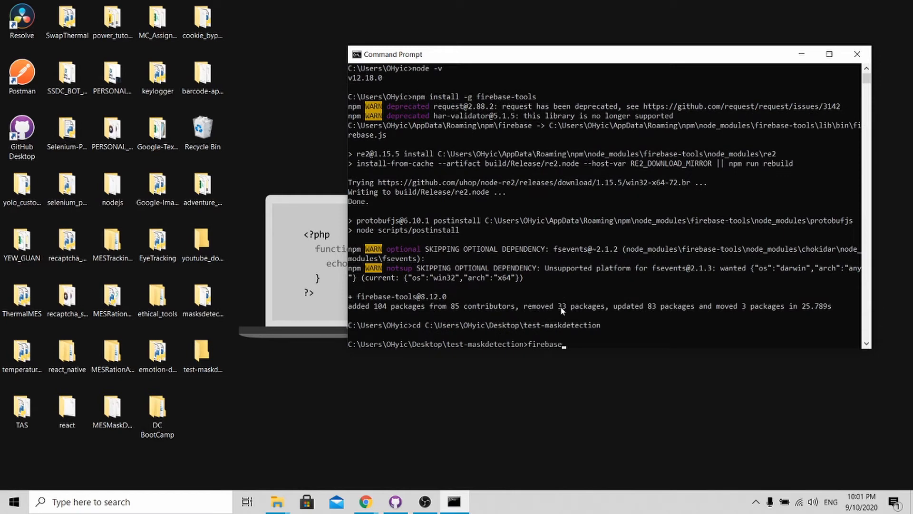
text(login)
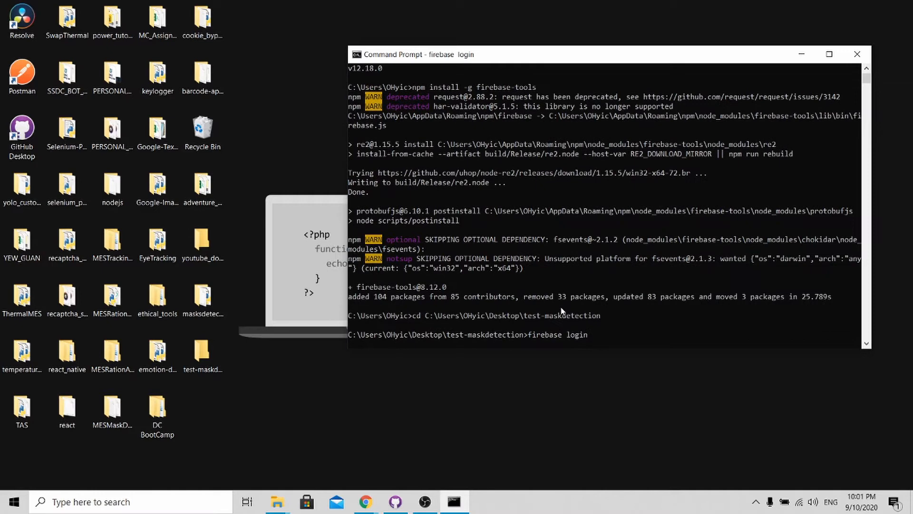
mouse_move(571, 259)
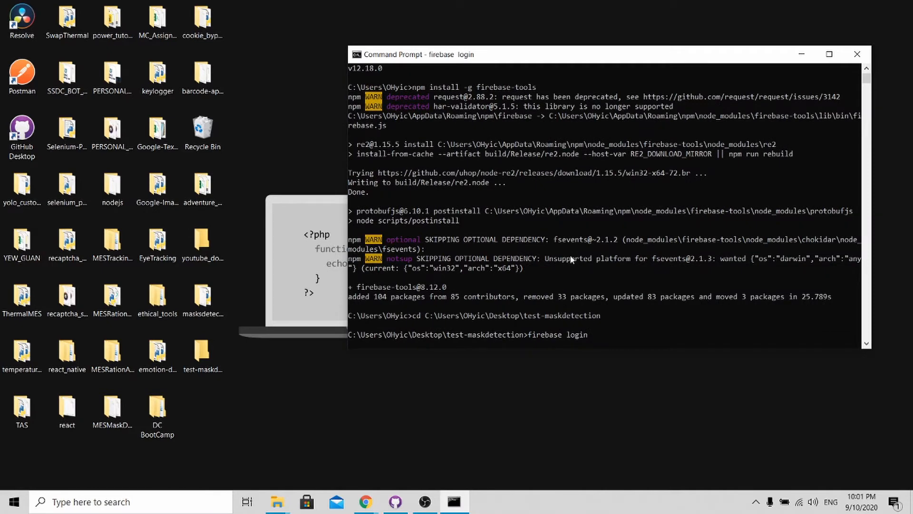
key(Return)
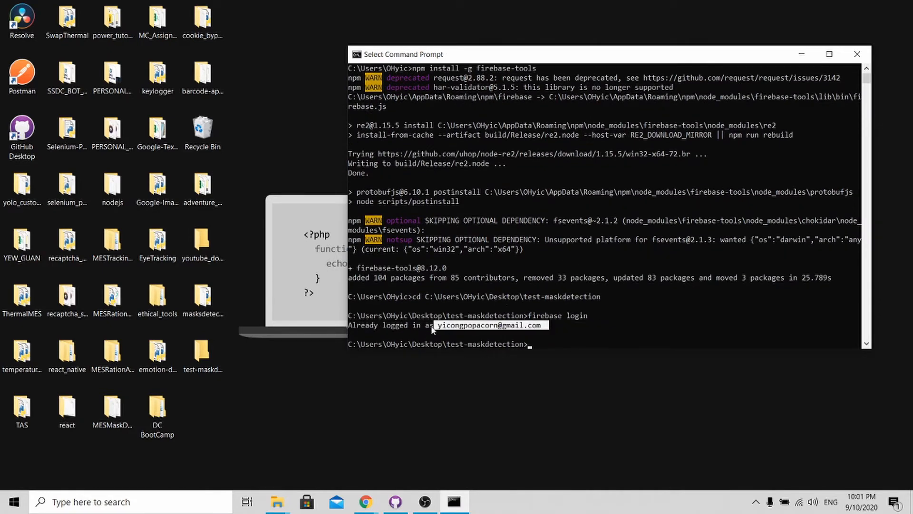
mouse_move(488, 332)
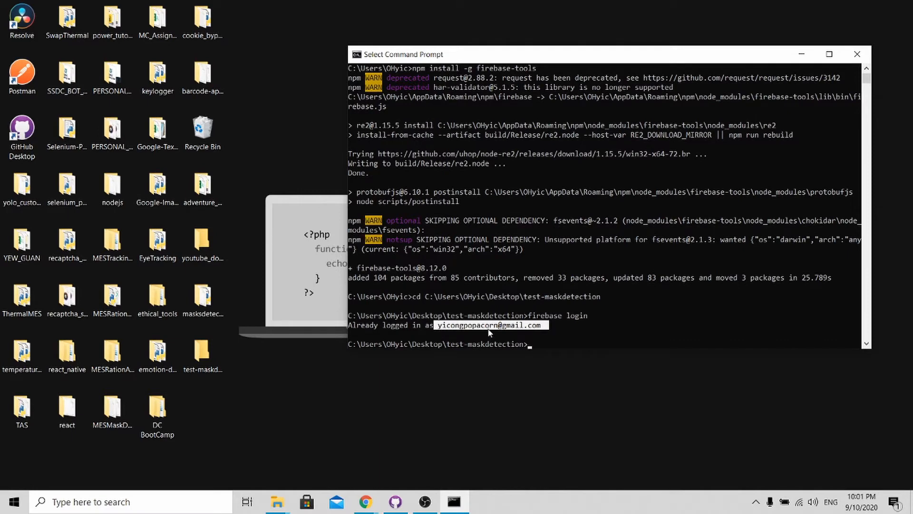
mouse_move(556, 340)
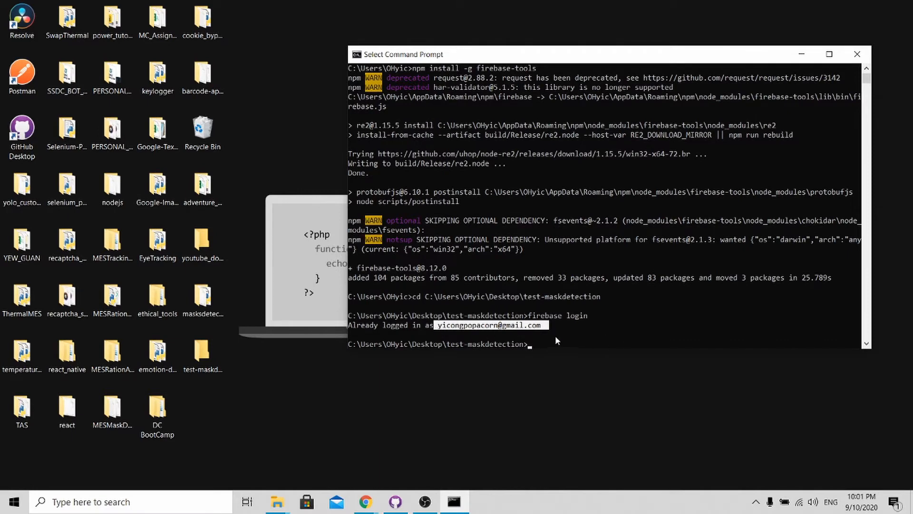
text(firebas)
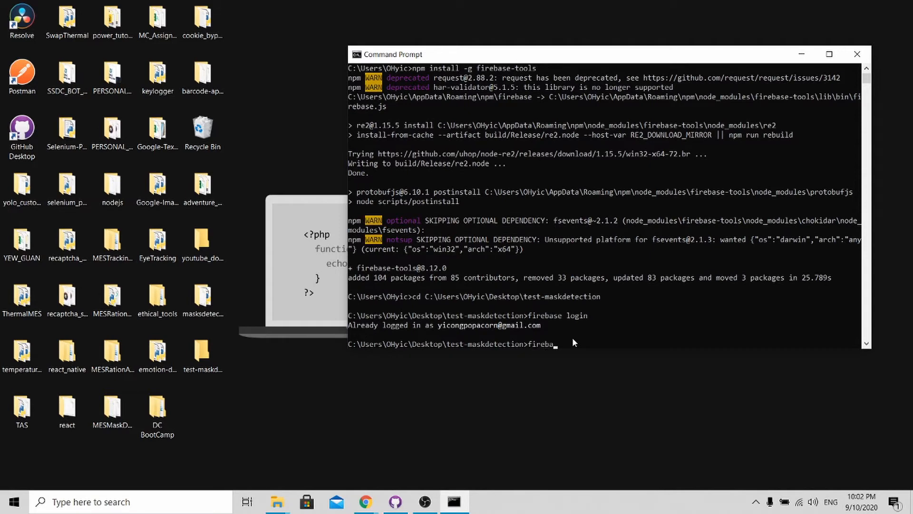
- Run firebase init and pick the Hosting feature
text(init)
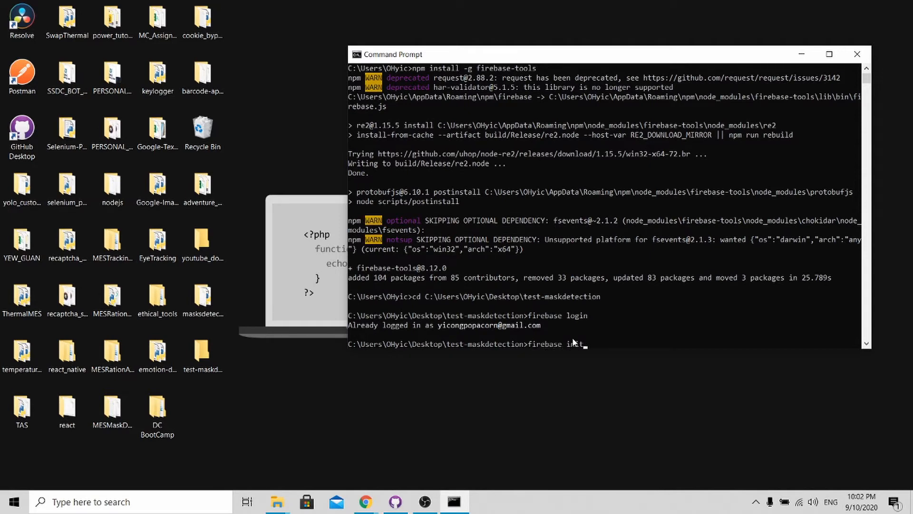
key(Return)
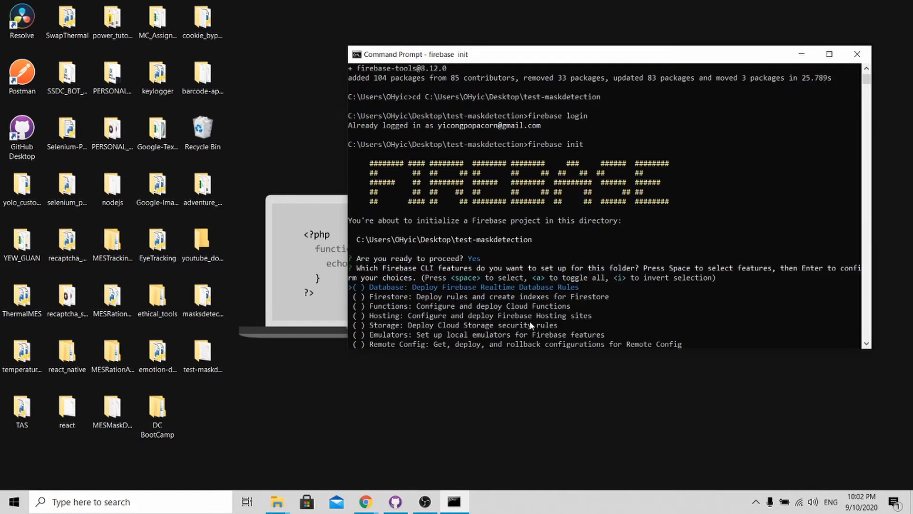
key(down)
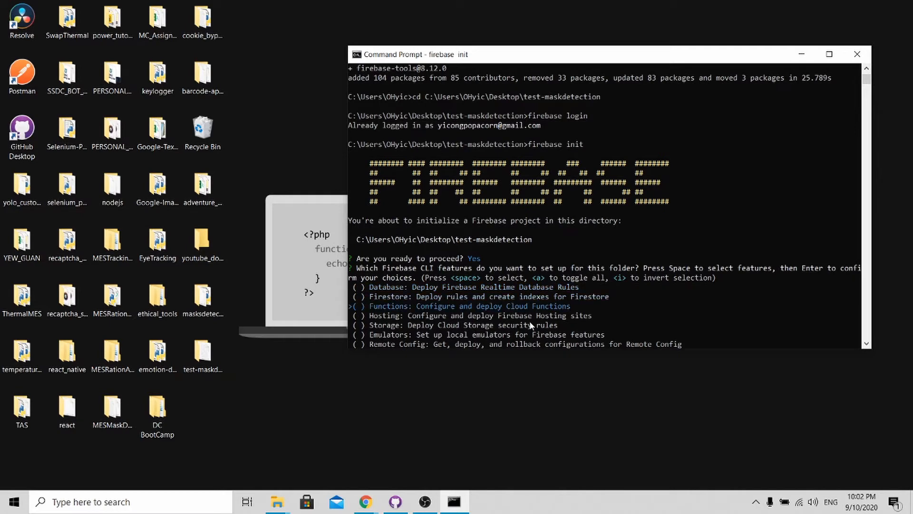
key(down)
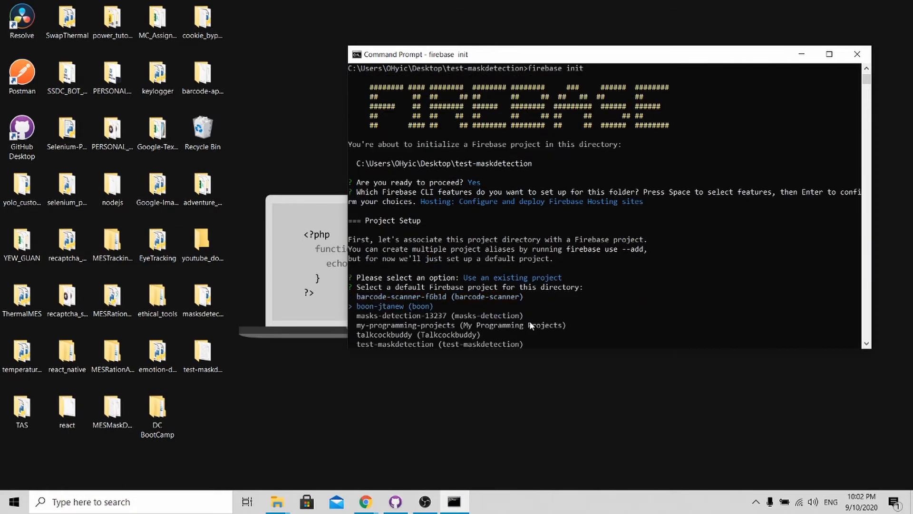
- Select test-maskdetection as the project, a single-page app without GitHub, then open public
key(down)
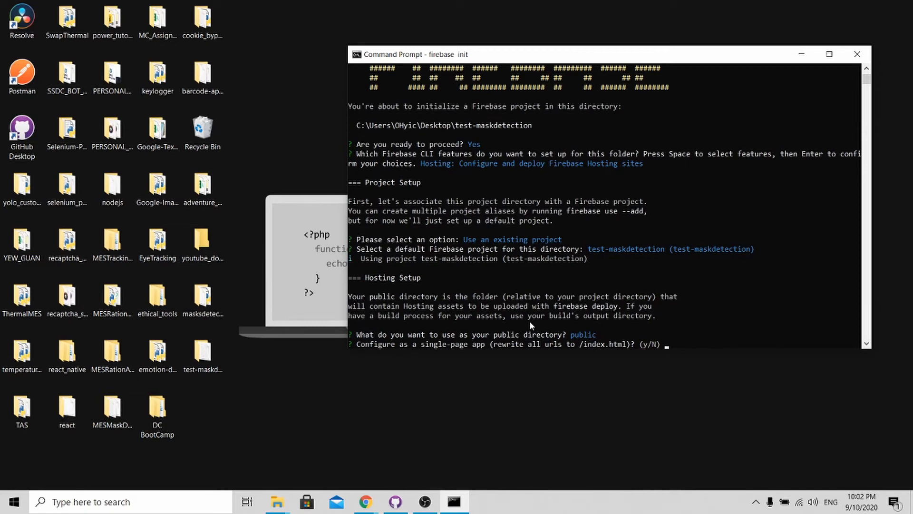
key(Return)
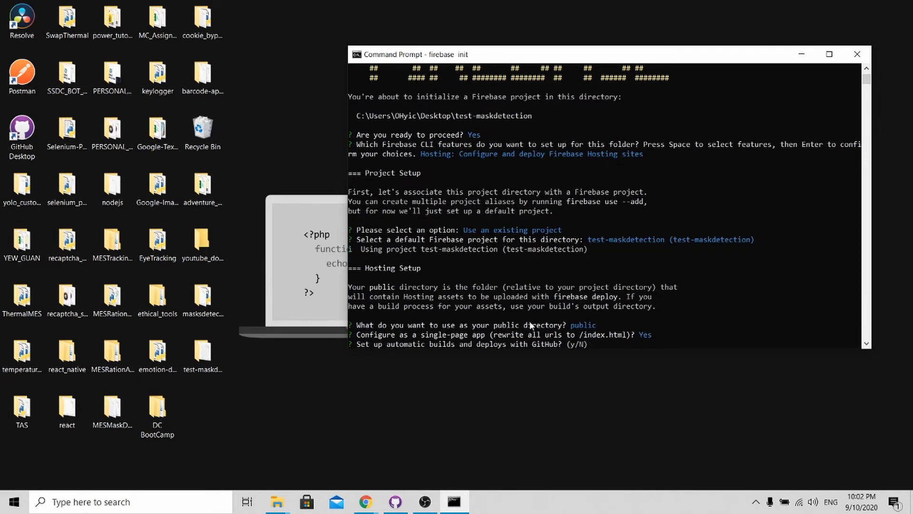
text(n)
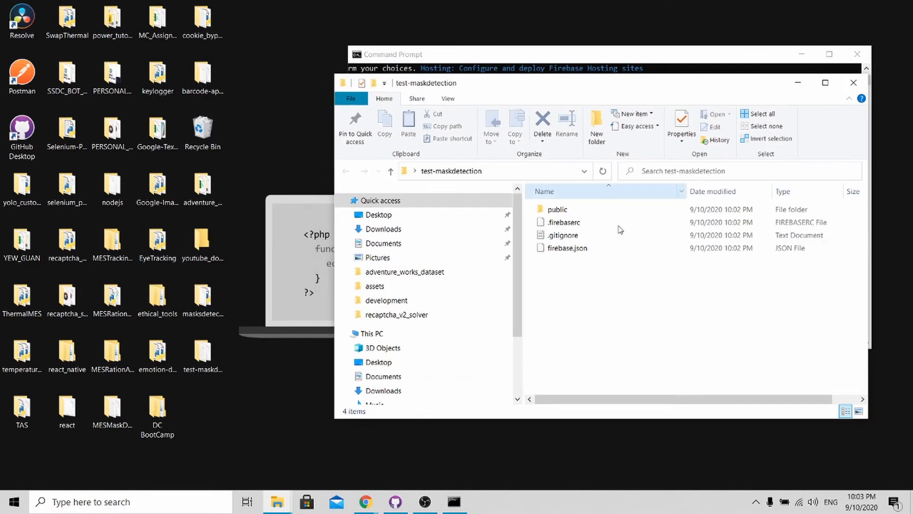
double_click(557, 209)
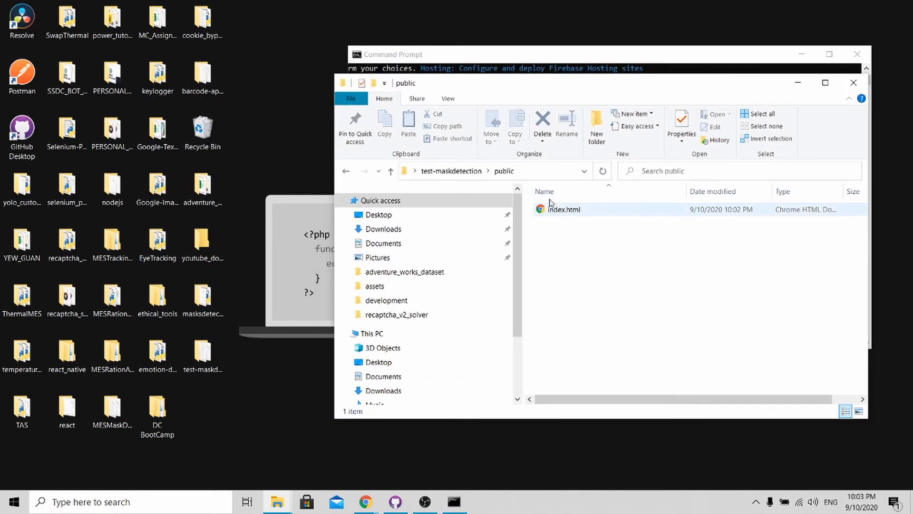
- Preview the local index.html Firebase Hosting welcome page, then return to the masksdetection GitHub repo
click(563, 209)
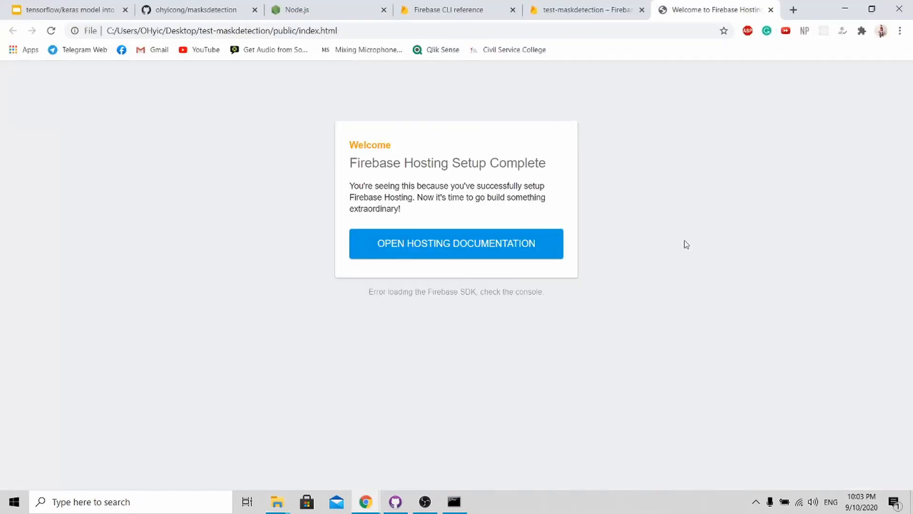
mouse_move(379, 332)
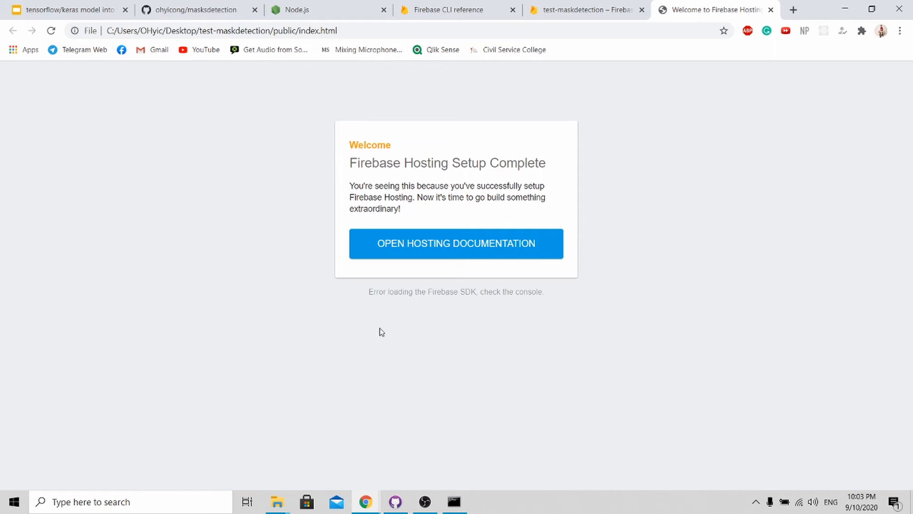
mouse_move(842, 27)
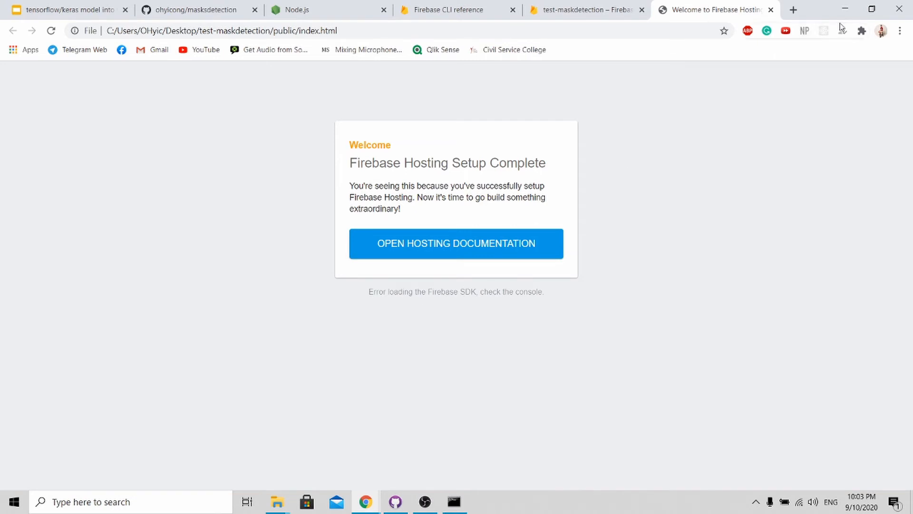
mouse_move(633, 351)
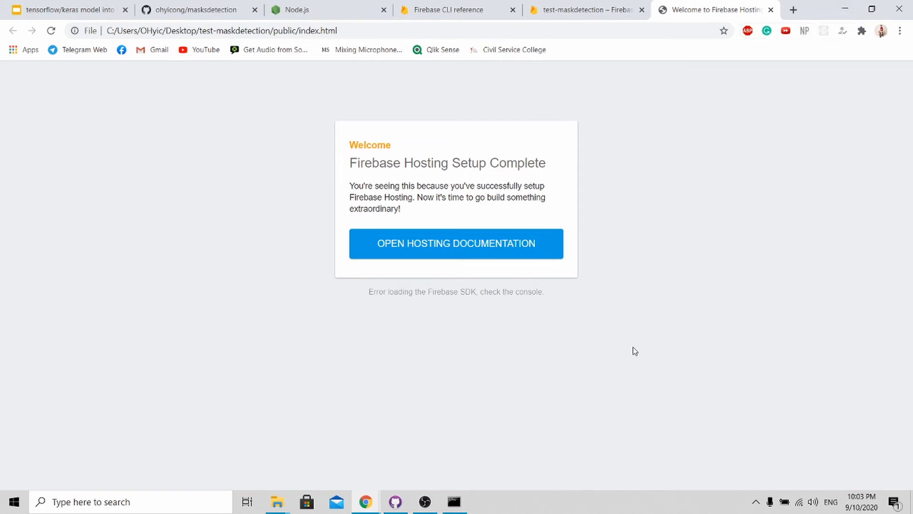
mouse_move(405, 262)
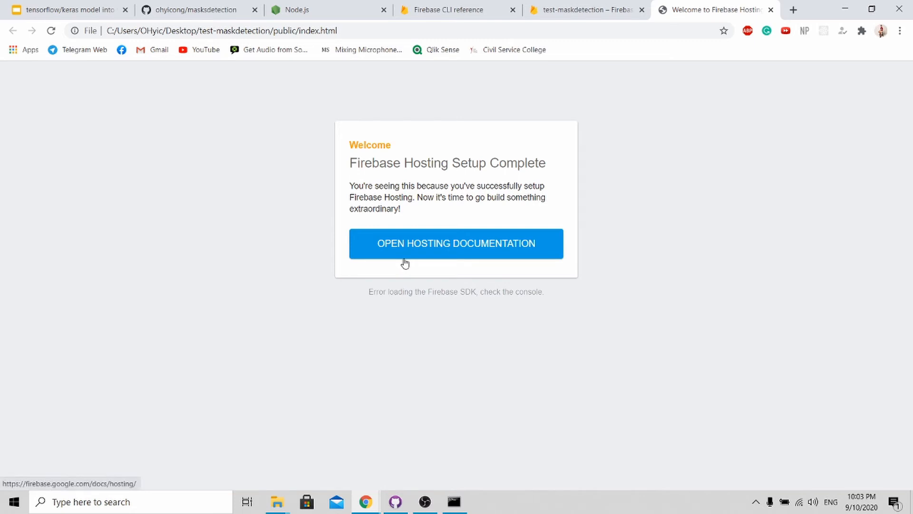
mouse_move(181, 194)
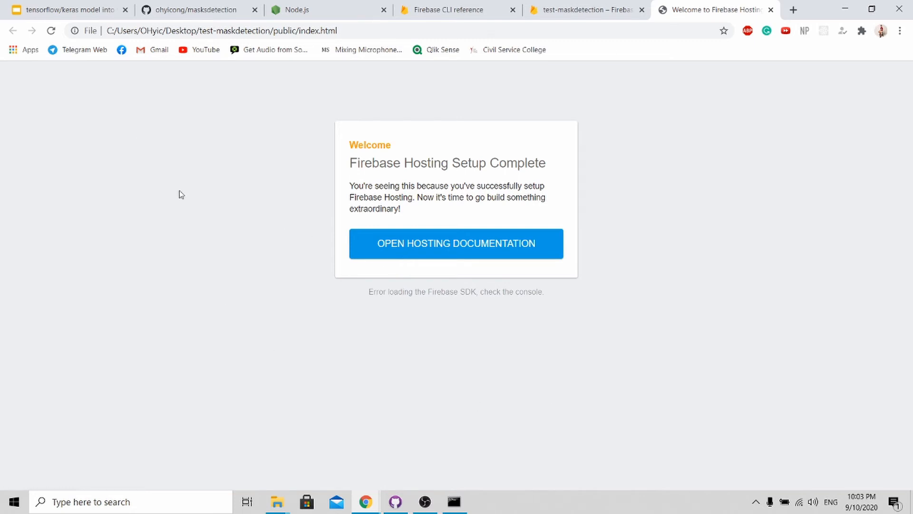
click(192, 10)
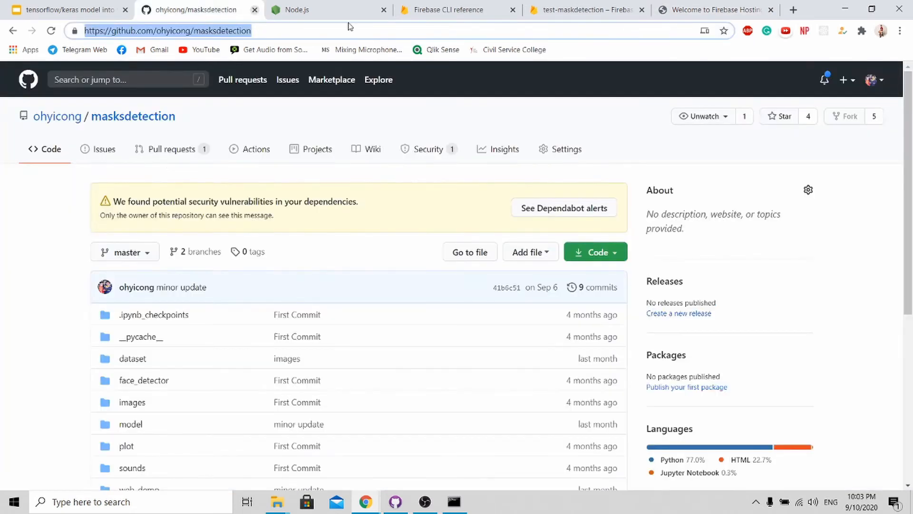
- Open masksdetection/web_demo/templates and the test-maskdetection project folder in File Explorer
scroll(down, 3)
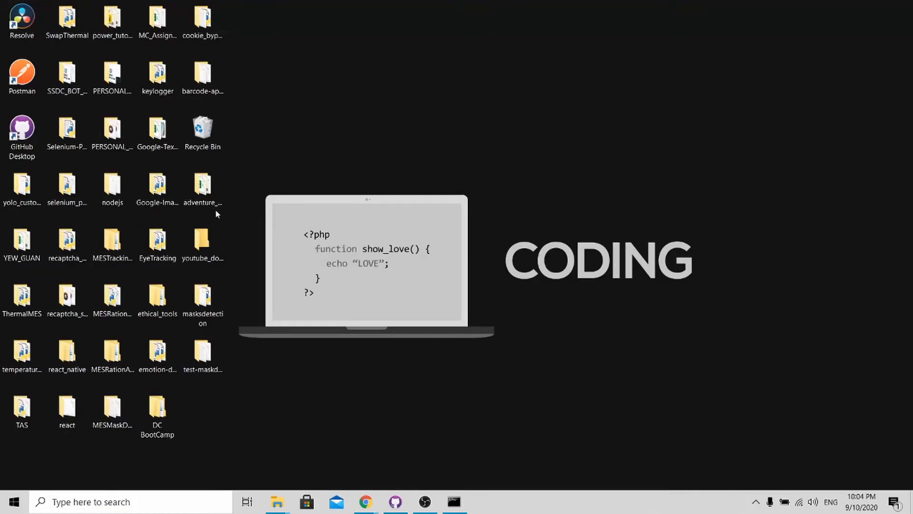
click(202, 300)
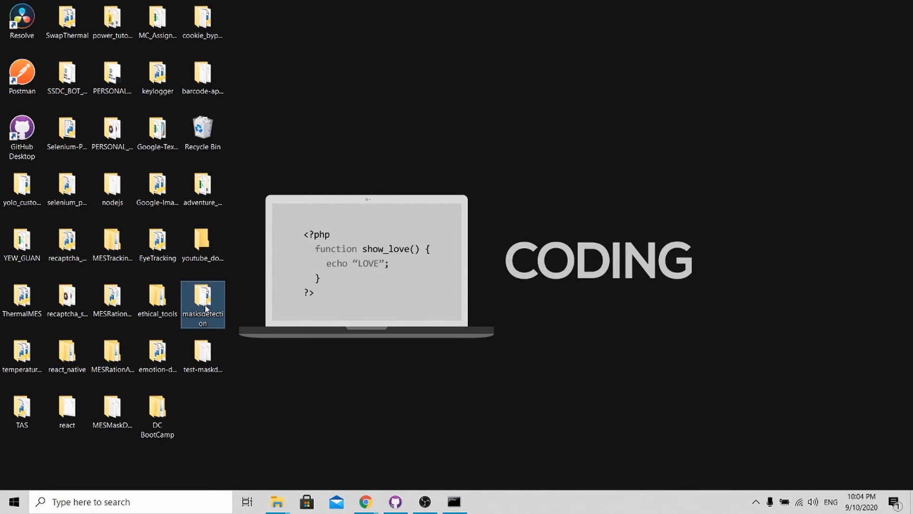
double_click(203, 300)
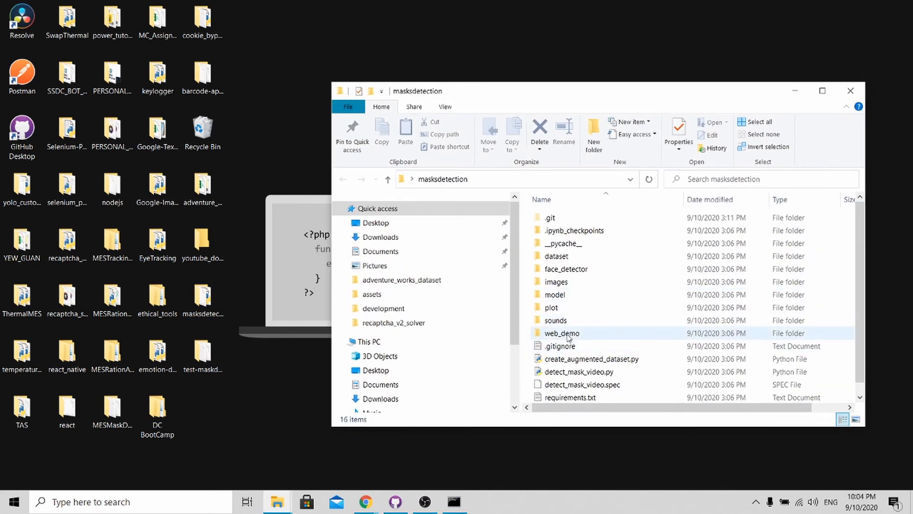
double_click(561, 332)
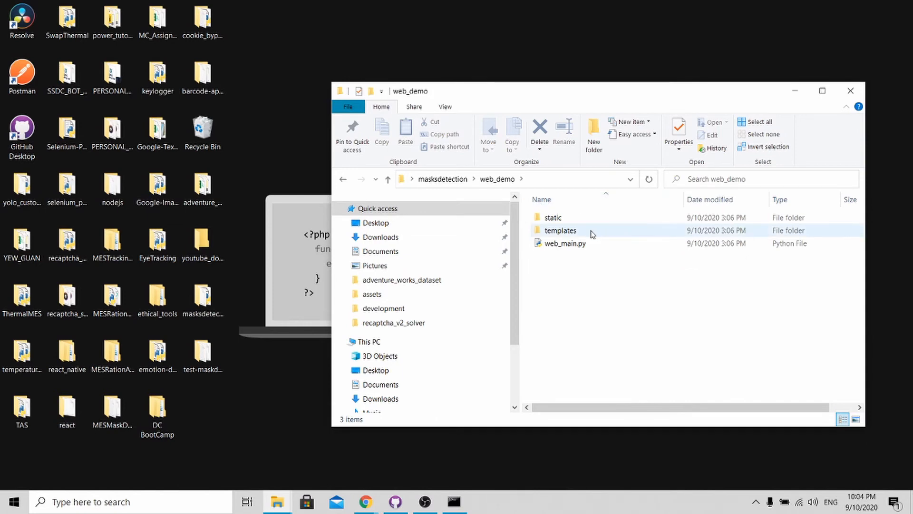
double_click(562, 230)
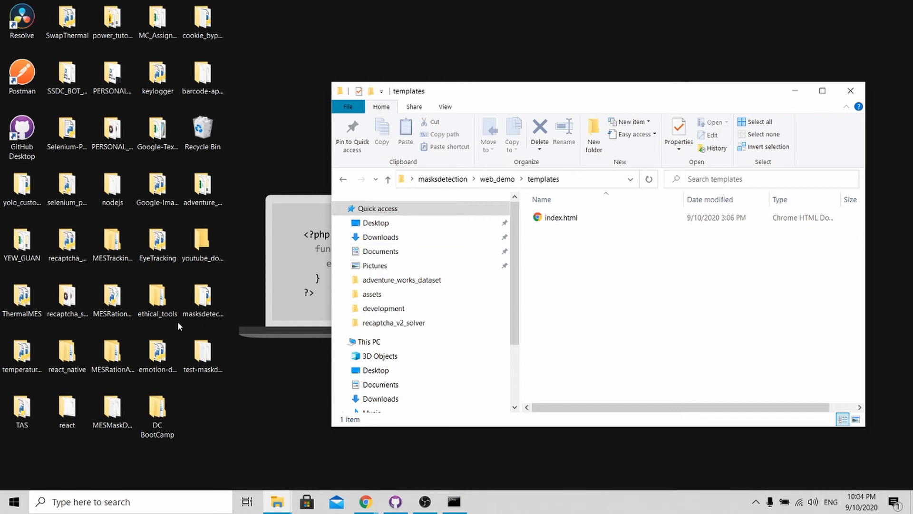
click(202, 352)
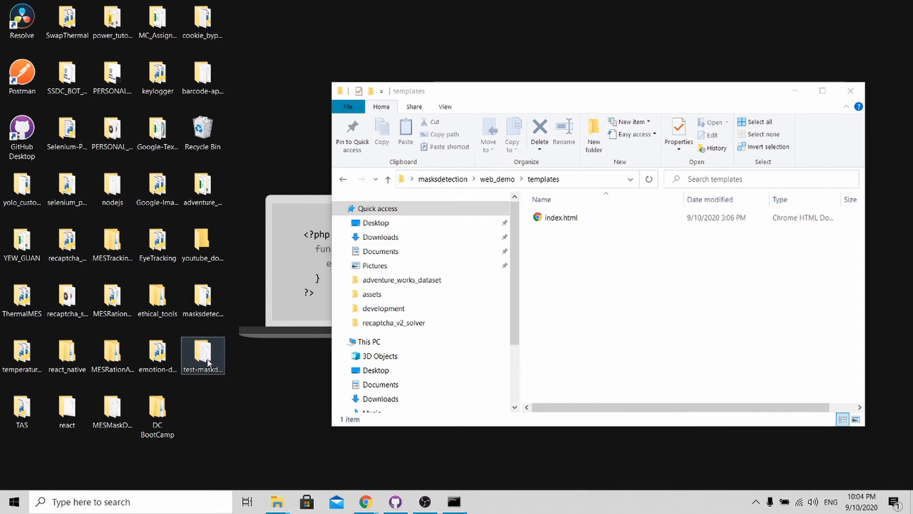
double_click(203, 355)
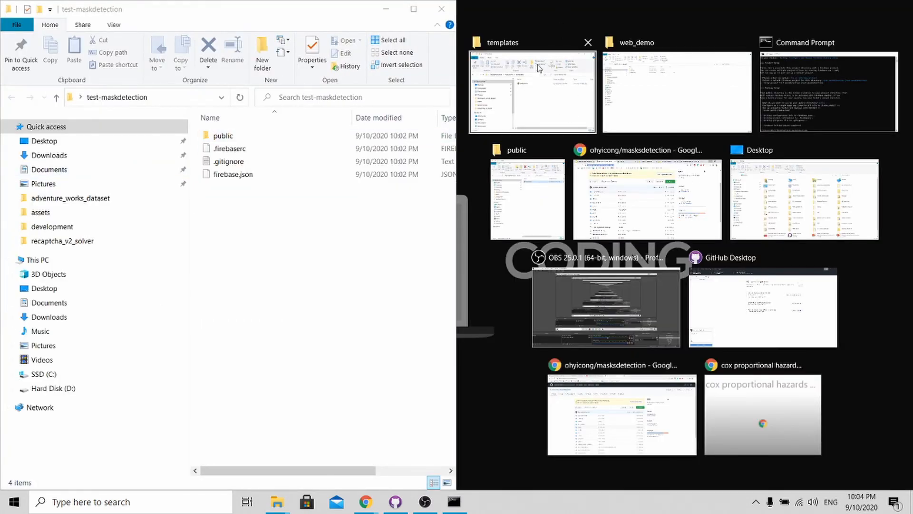
- Move index.html (replacing the old one) and static into test-maskdetection/public, then open index.html
click(531, 91)
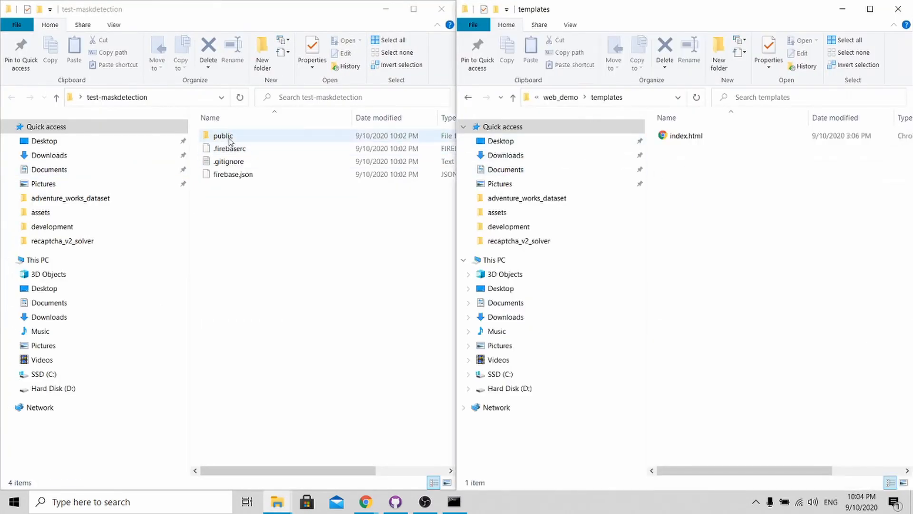
double_click(223, 135)
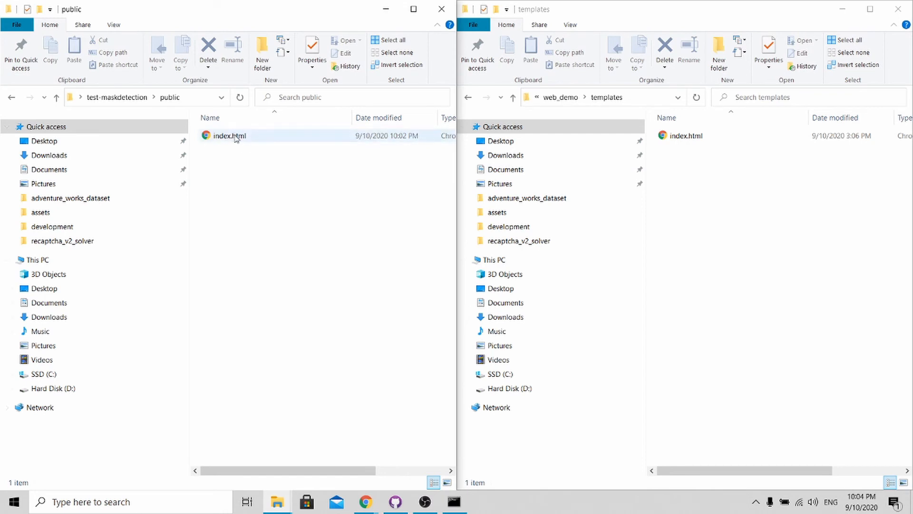
click(685, 135)
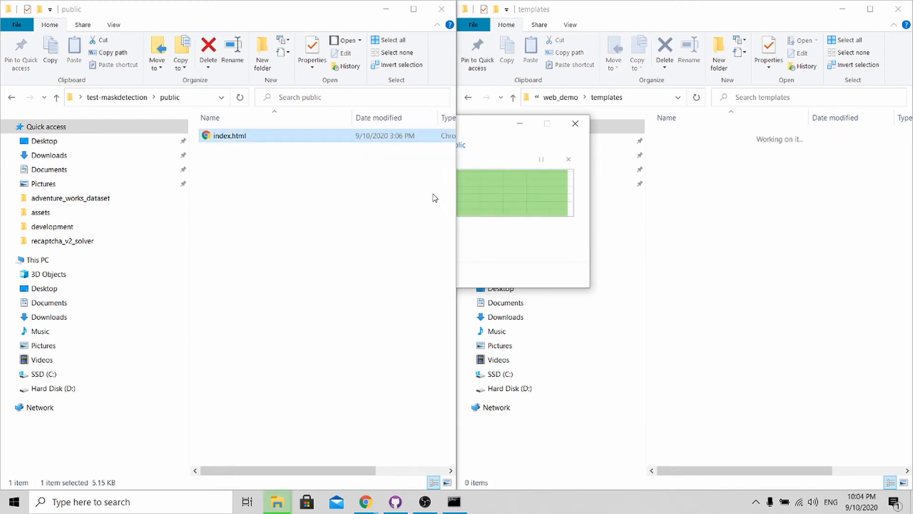
click(576, 124)
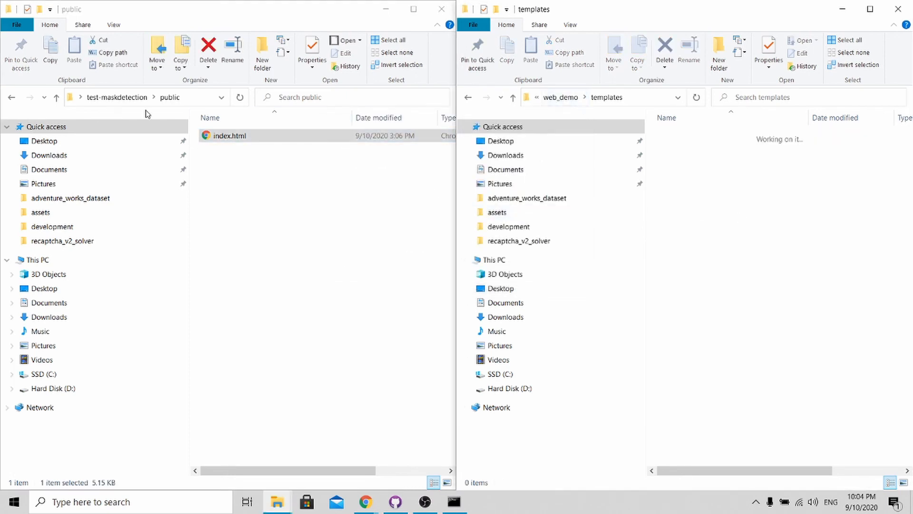
click(513, 97)
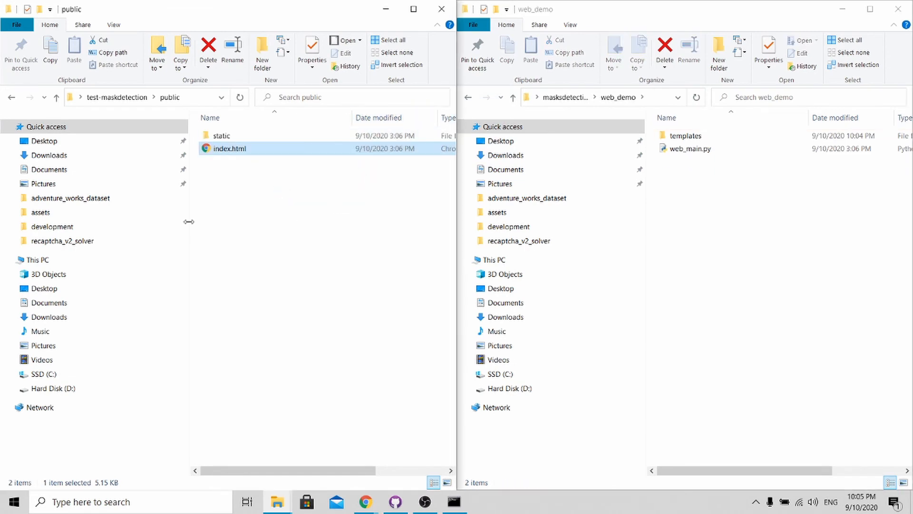
mouse_move(244, 194)
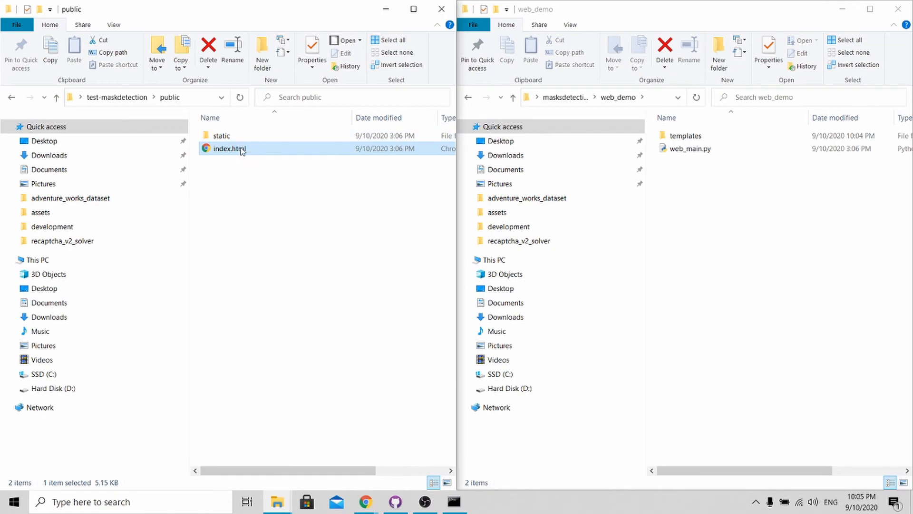
double_click(228, 148)
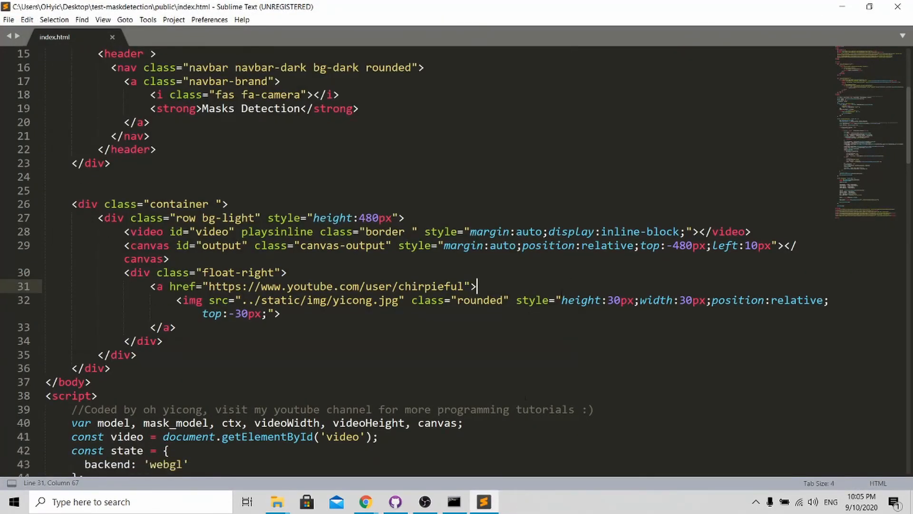
- Delete the extra dot from the '../static/models/model.json' path near line 125
scroll(down, 3)
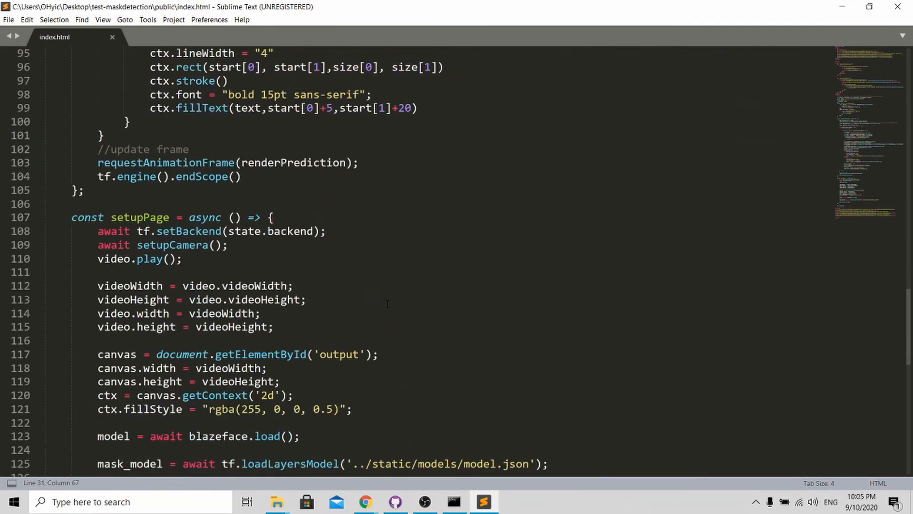
scroll(down, 3)
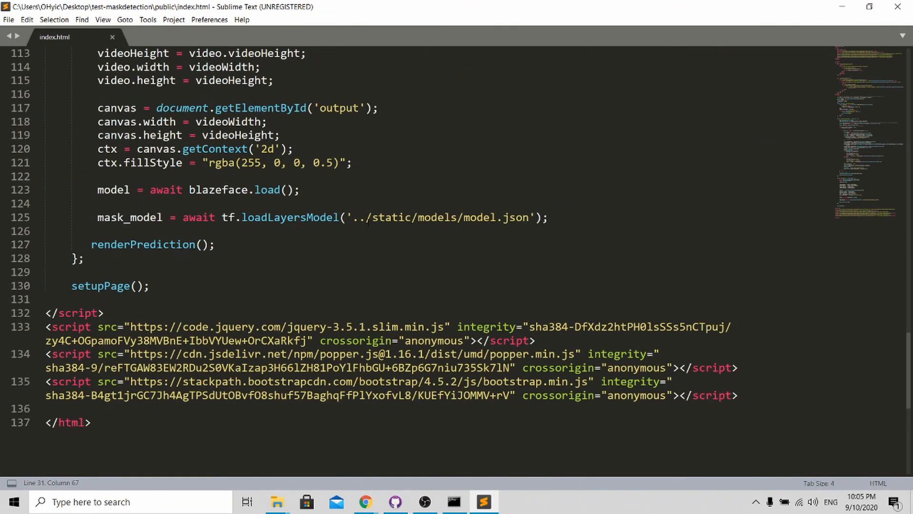
click(392, 217)
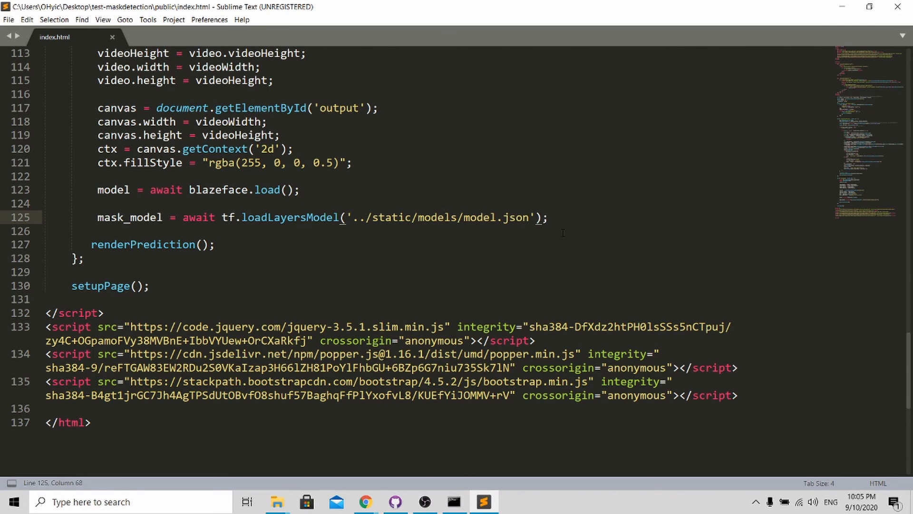
click(364, 217)
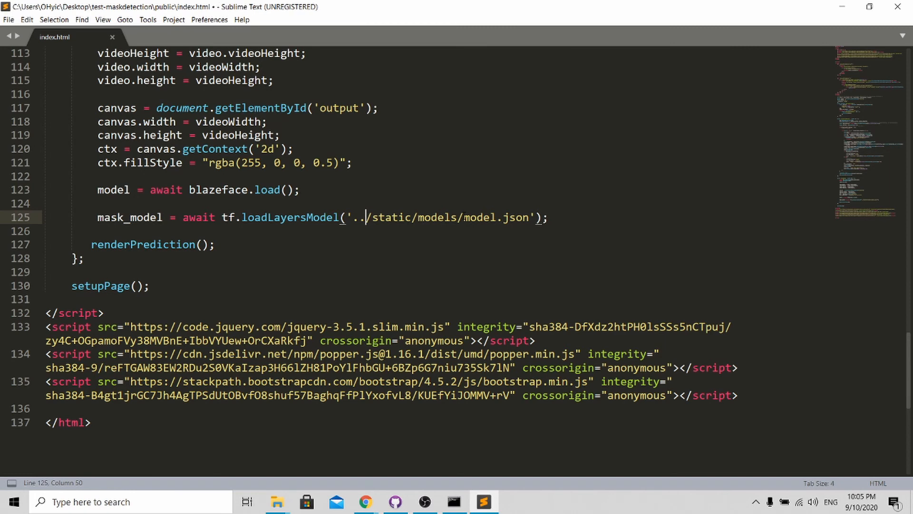
key(Backspace)
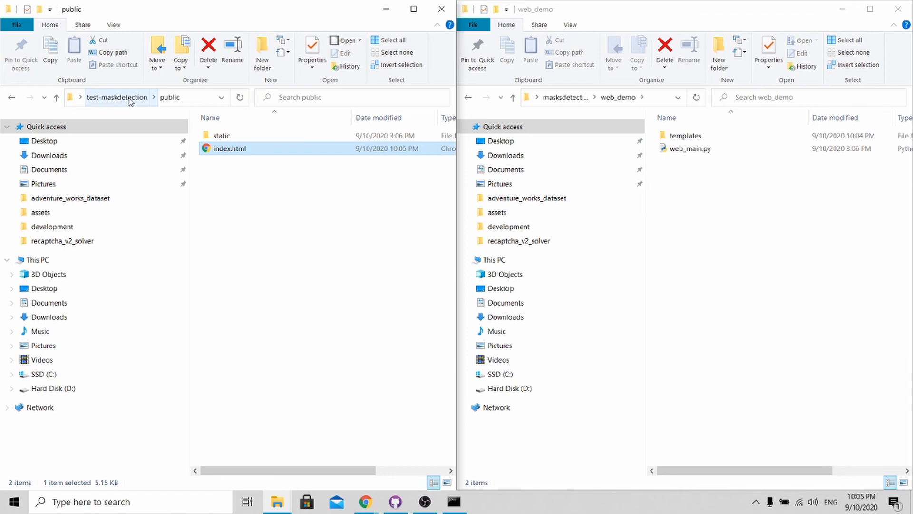
- Run firebase deploy in Command Prompt until Deploy complete, then view the live site
click(454, 501)
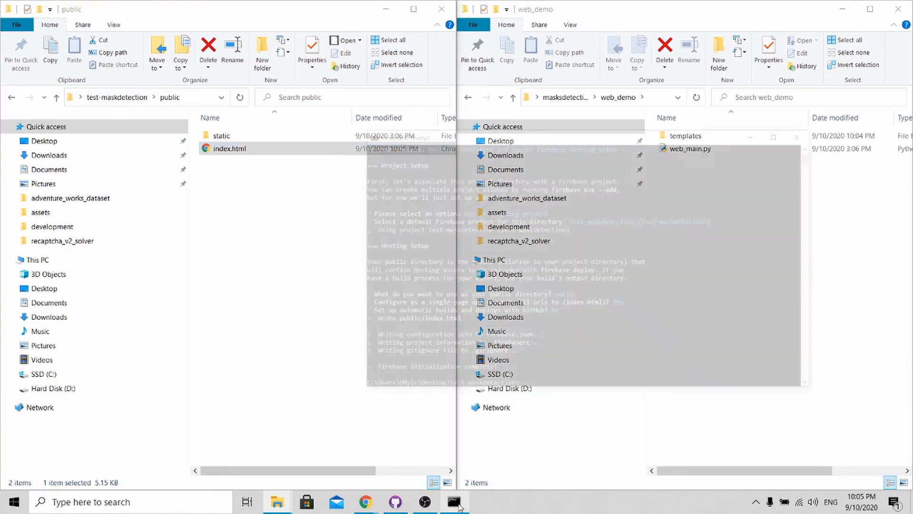
click(454, 501)
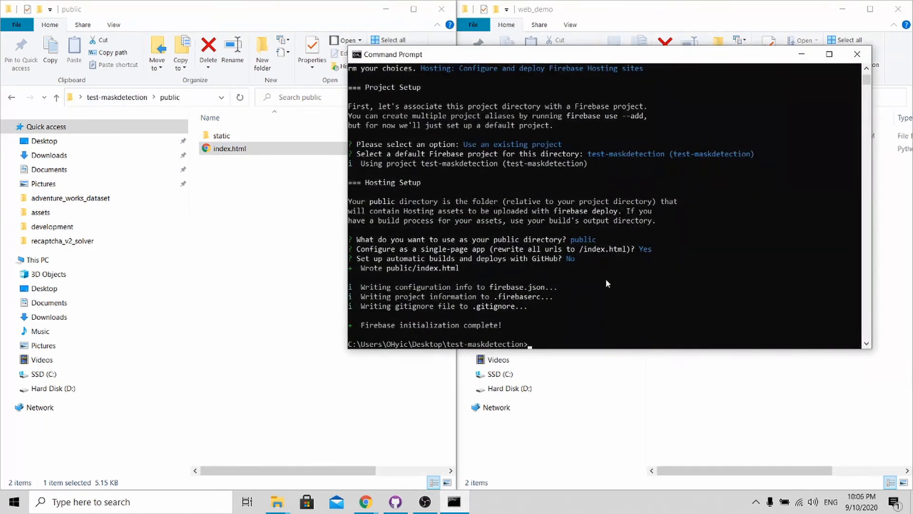
text(f)
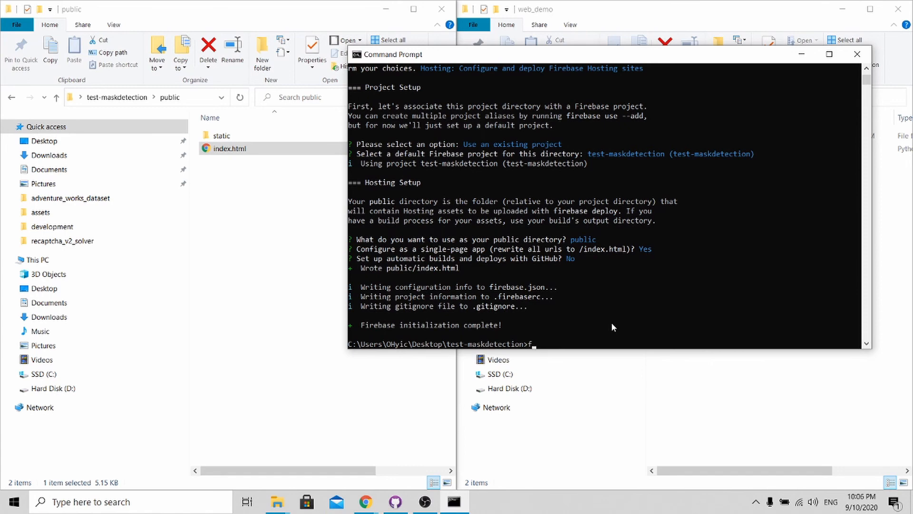
text(irebase deploy)
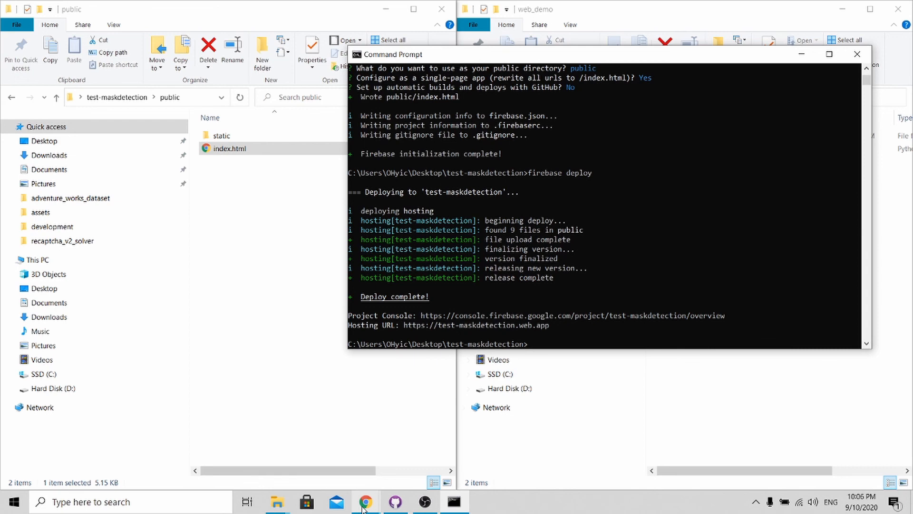
click(365, 501)
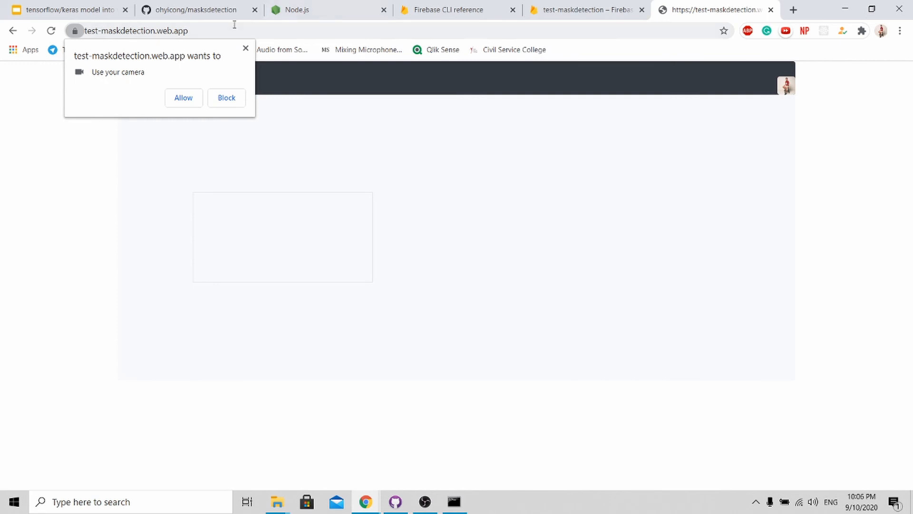
- Allow camera access on test-maskdetection.web.app and select its URL in the address bar
click(182, 97)
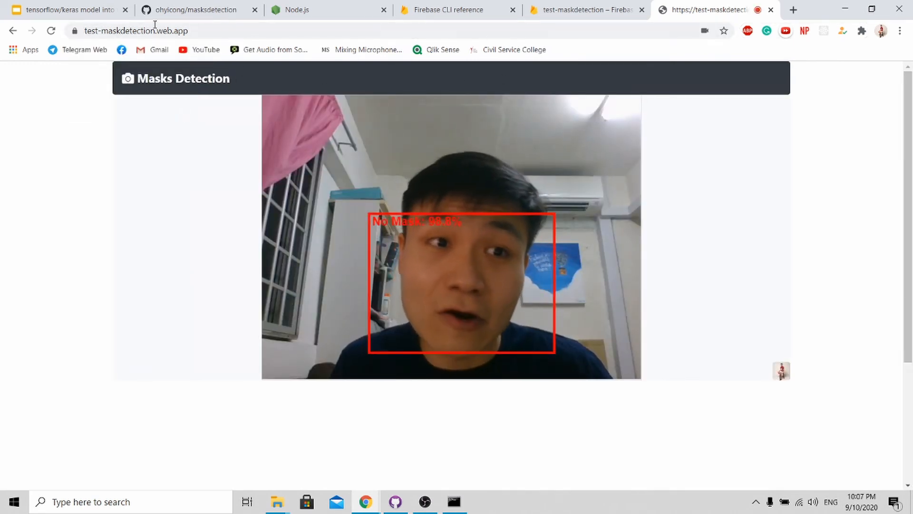
click(136, 31)
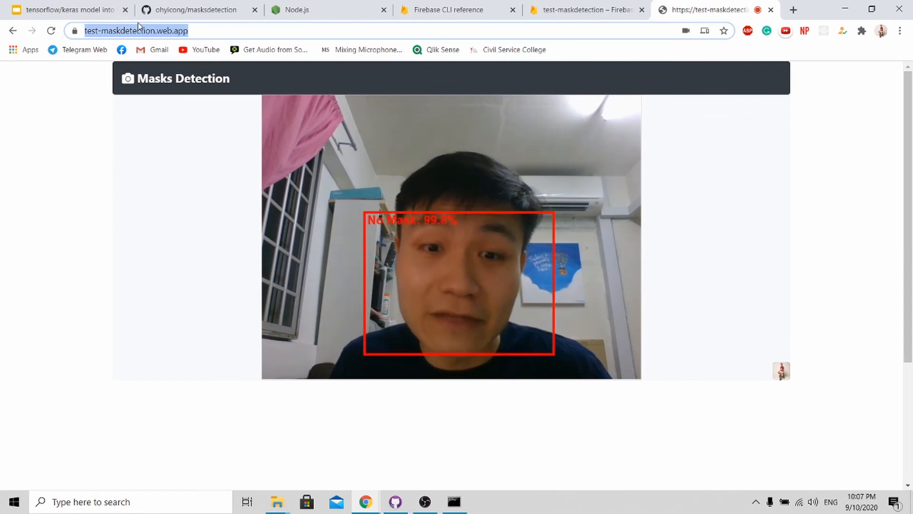